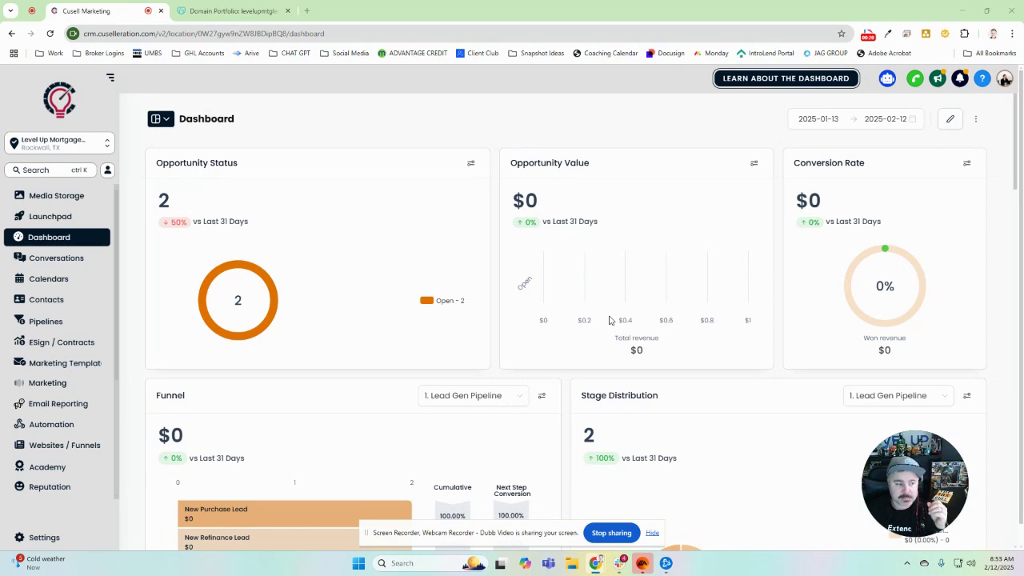
Step: Open Business Profile Settings for the Level Up Mortgage location from the Settings sidebar
{"action": "left_click", "coordinate": [44, 537]}
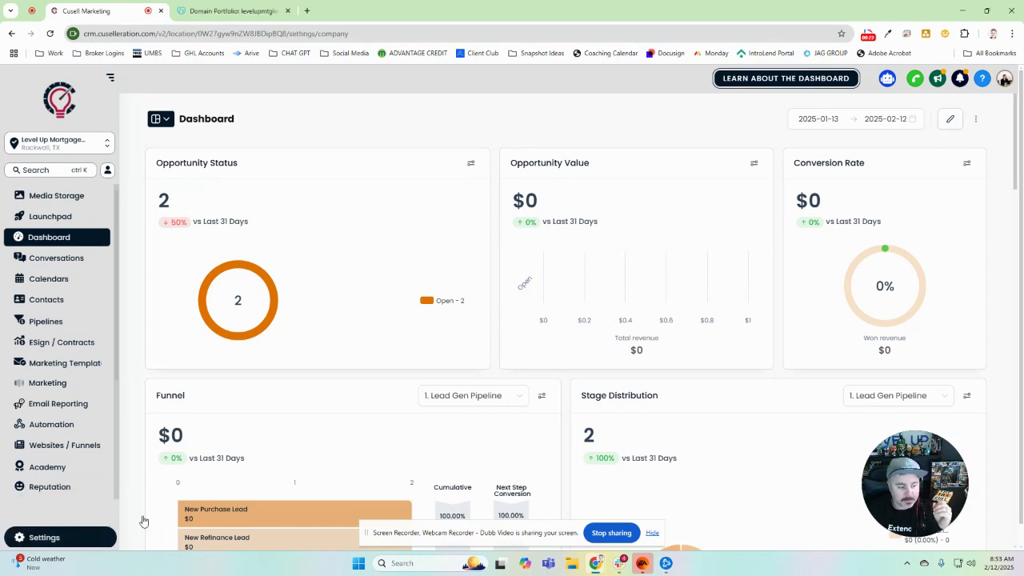
{"action": "left_click", "coordinate": [44, 536]}
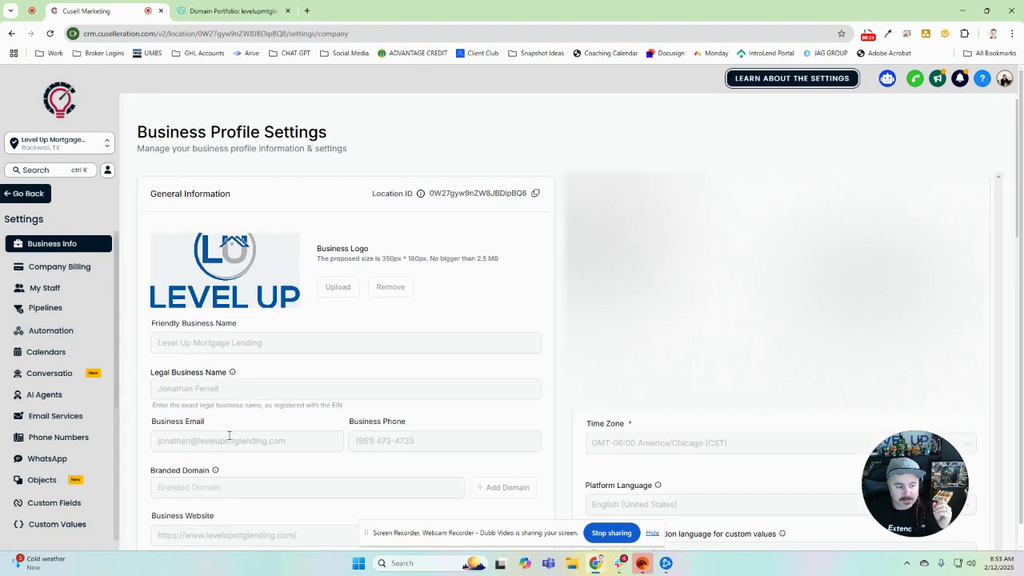
{"action": "left_click", "coordinate": [247, 441]}
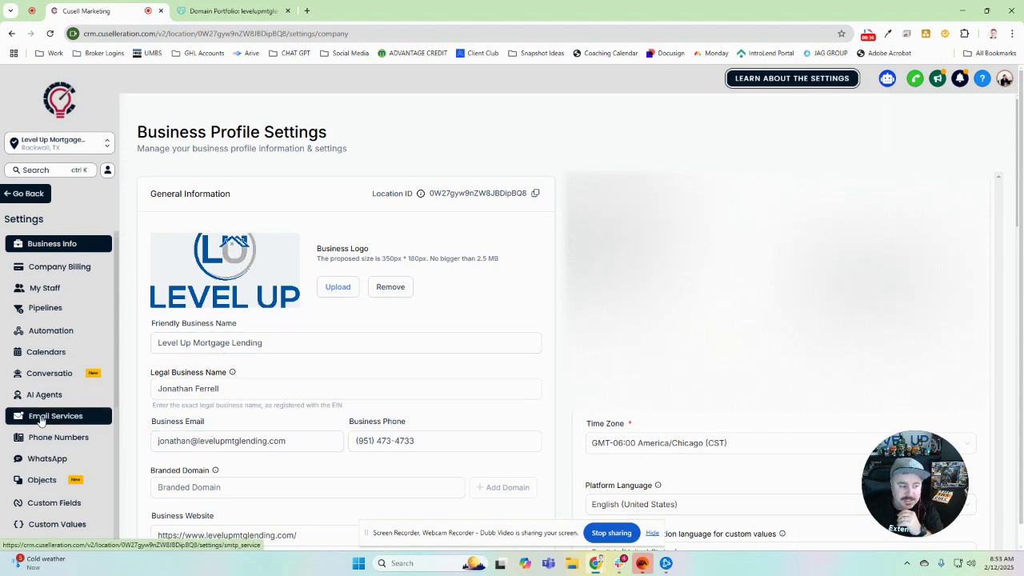
Step: Delete the lc.levelupmtglending.com domain under Email Services > Dedicated Domain And IP
{"action": "left_click", "coordinate": [55, 415]}
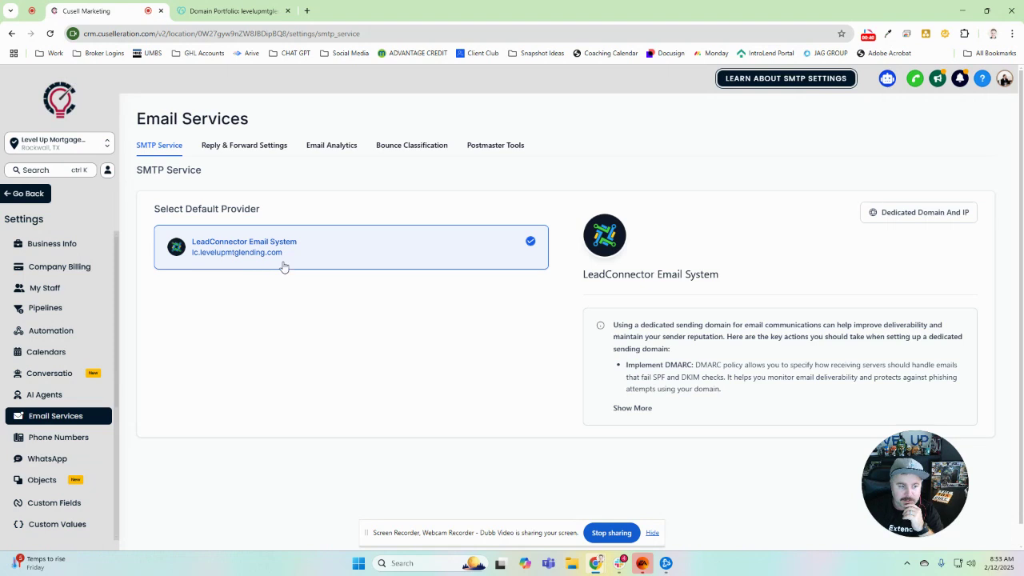
{"action": "mouse_move", "coordinate": [628, 264]}
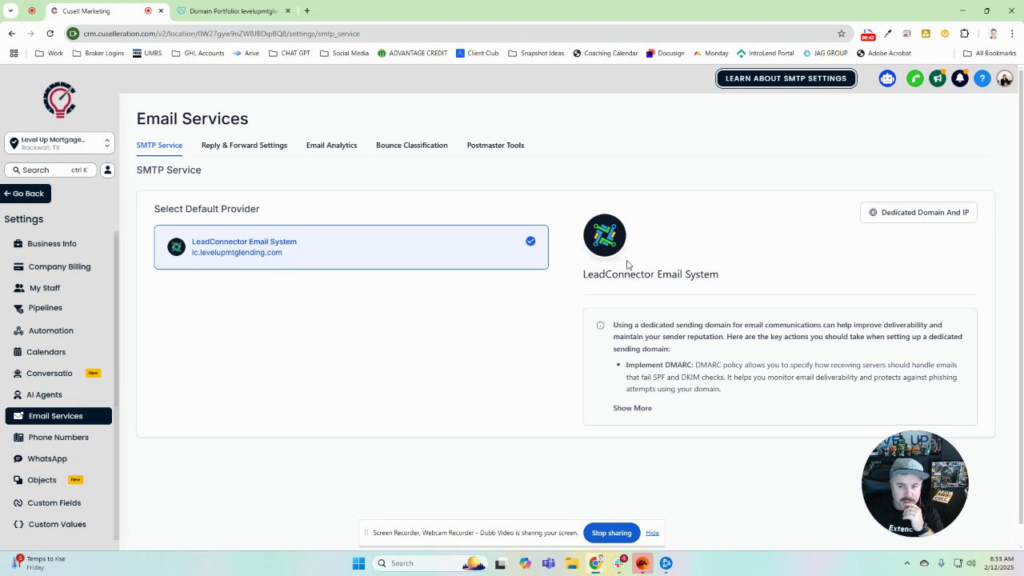
{"action": "mouse_move", "coordinate": [668, 236]}
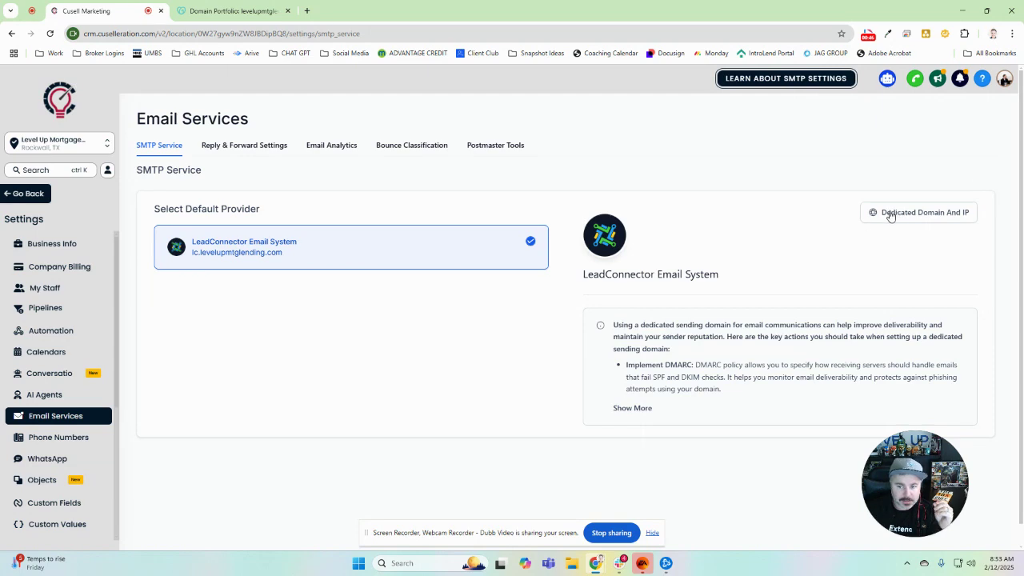
{"action": "left_click", "coordinate": [918, 211]}
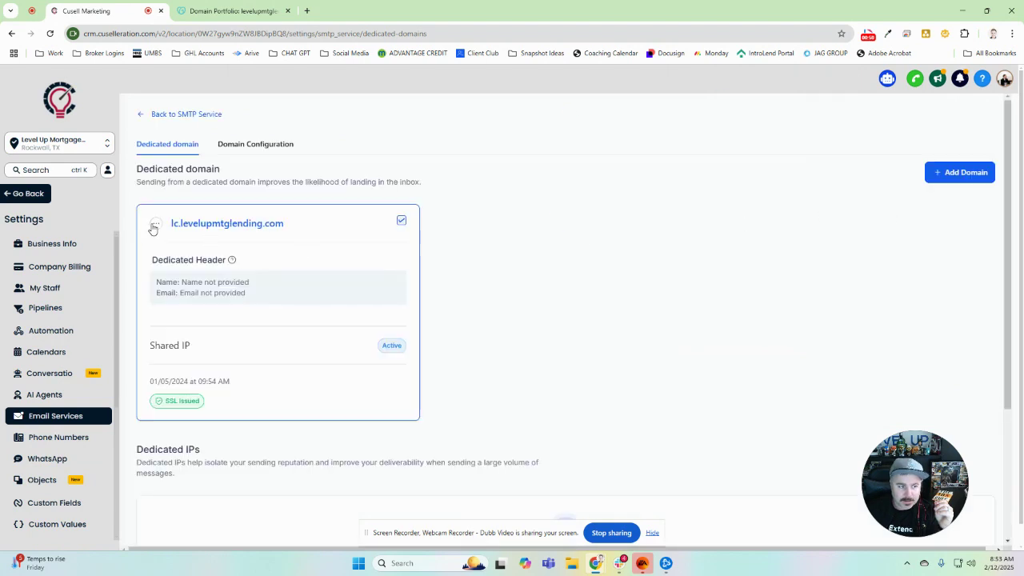
{"action": "left_click", "coordinate": [156, 223]}
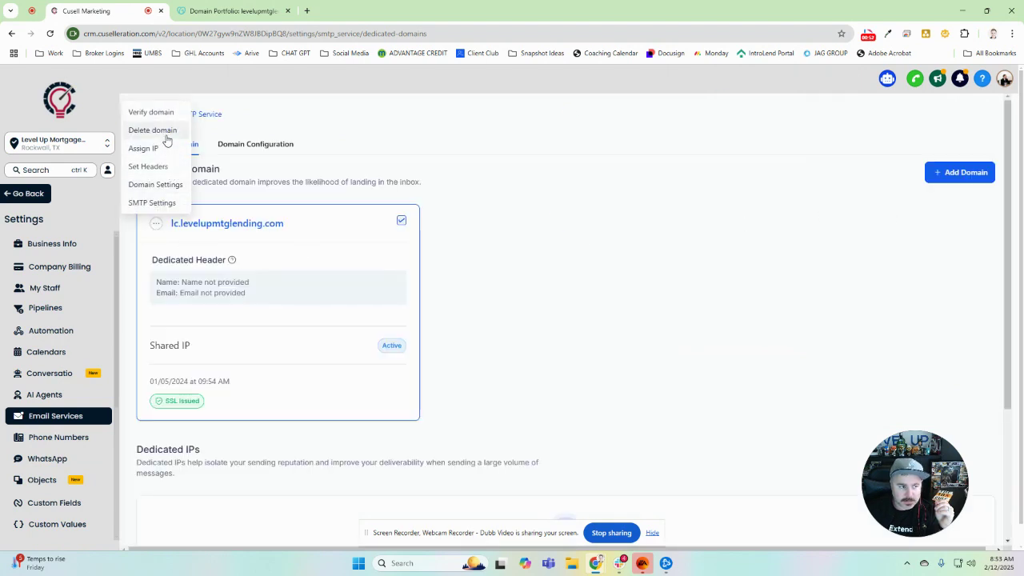
{"action": "left_click", "coordinate": [152, 130]}
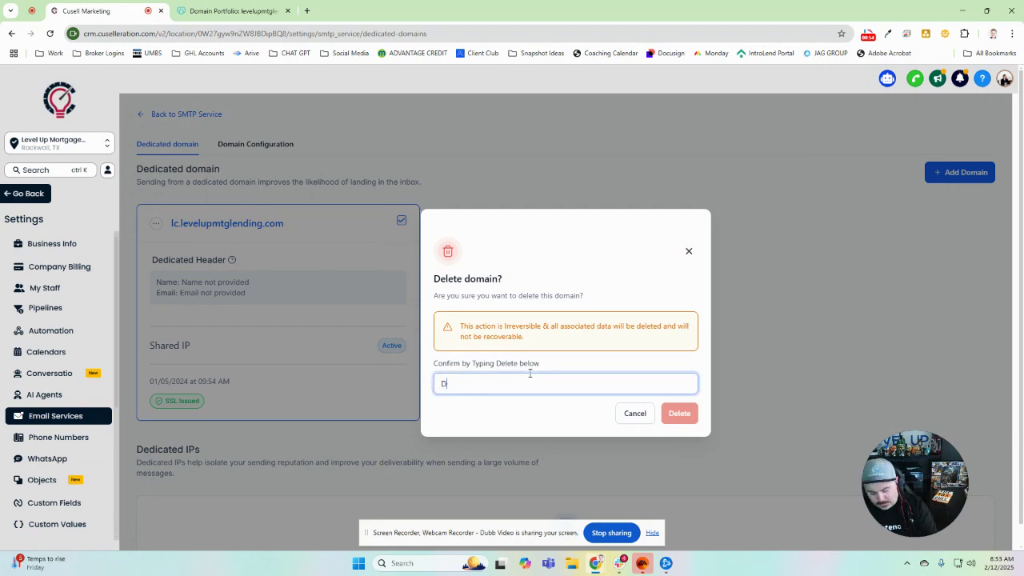
{"action": "left_click", "coordinate": [678, 412]}
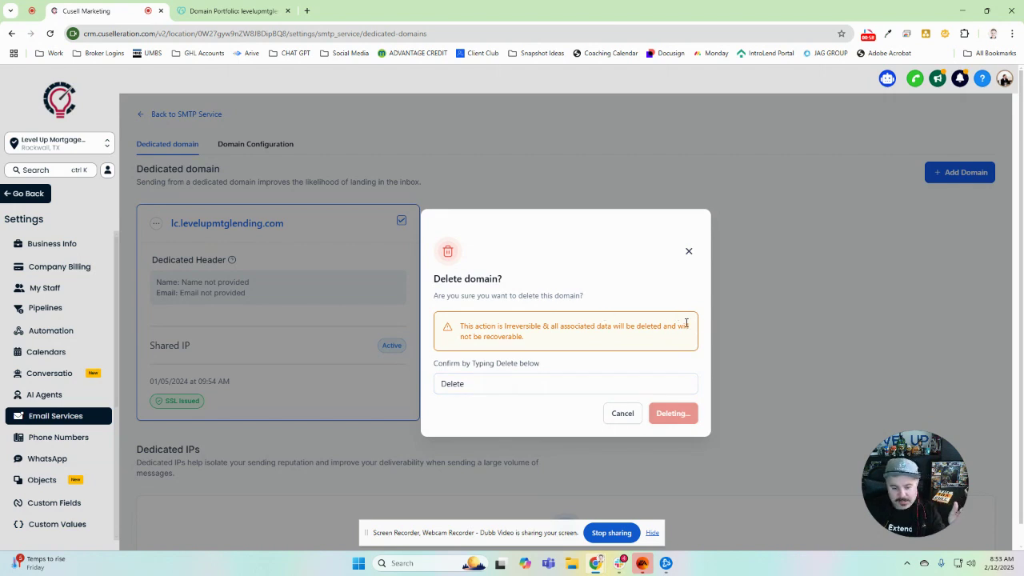
{"action": "left_click", "coordinate": [672, 413]}
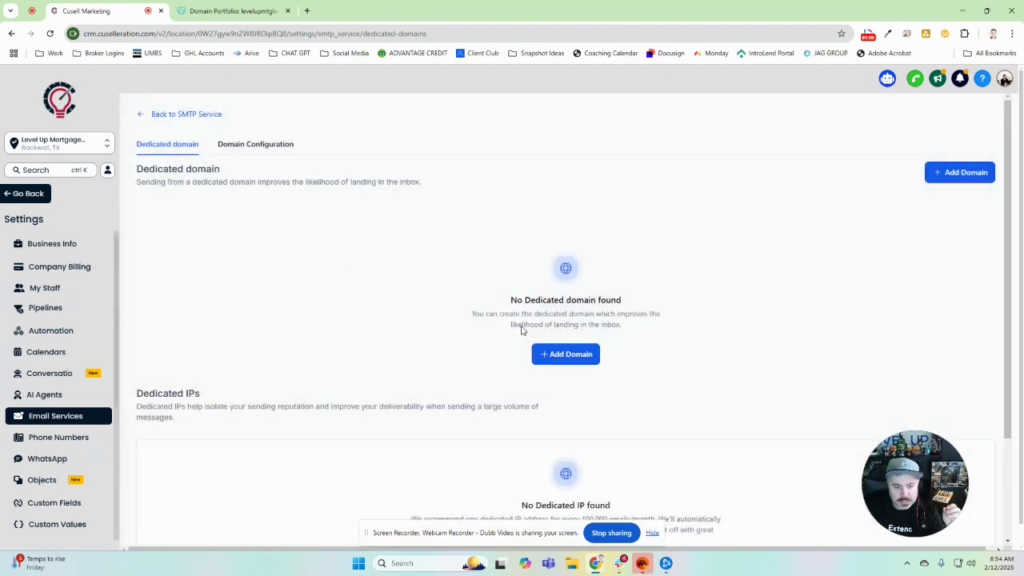
{"action": "mouse_move", "coordinate": [565, 354]}
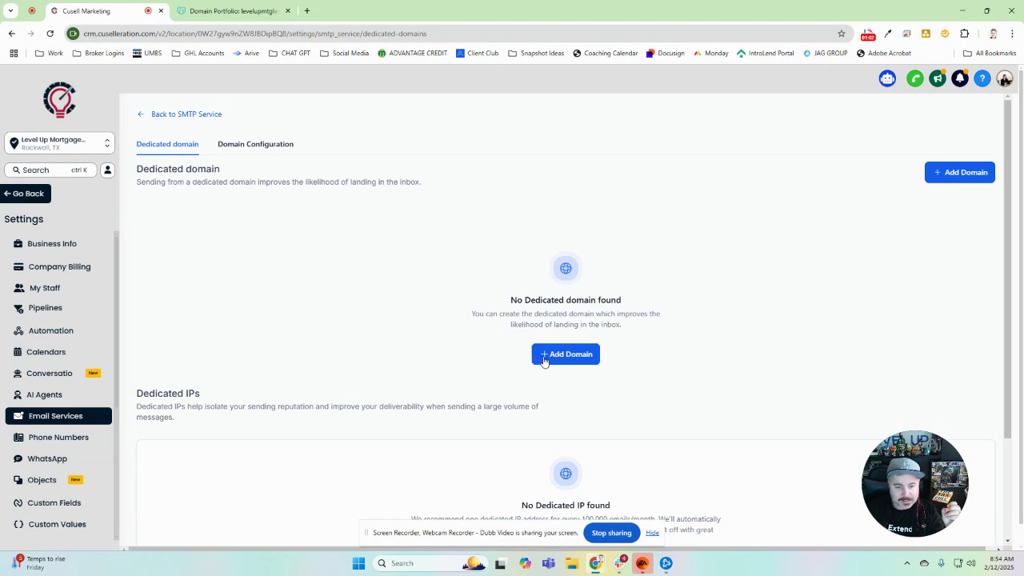
Step: Start a new dedicated domain, correcting the name field to jf.levelupmtglending.com
{"action": "left_click", "coordinate": [565, 353]}
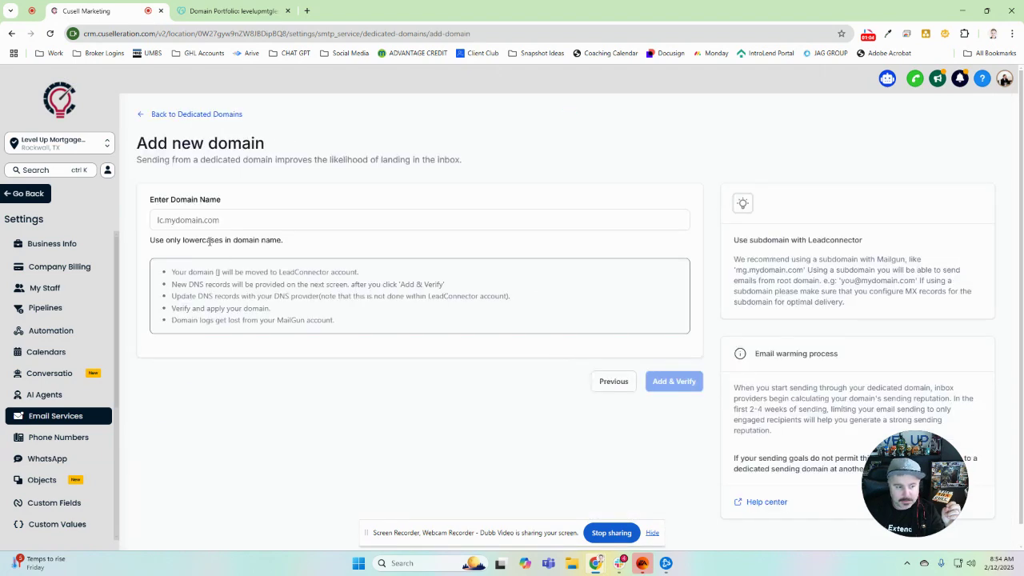
{"action": "double_click", "coordinate": [184, 199]}
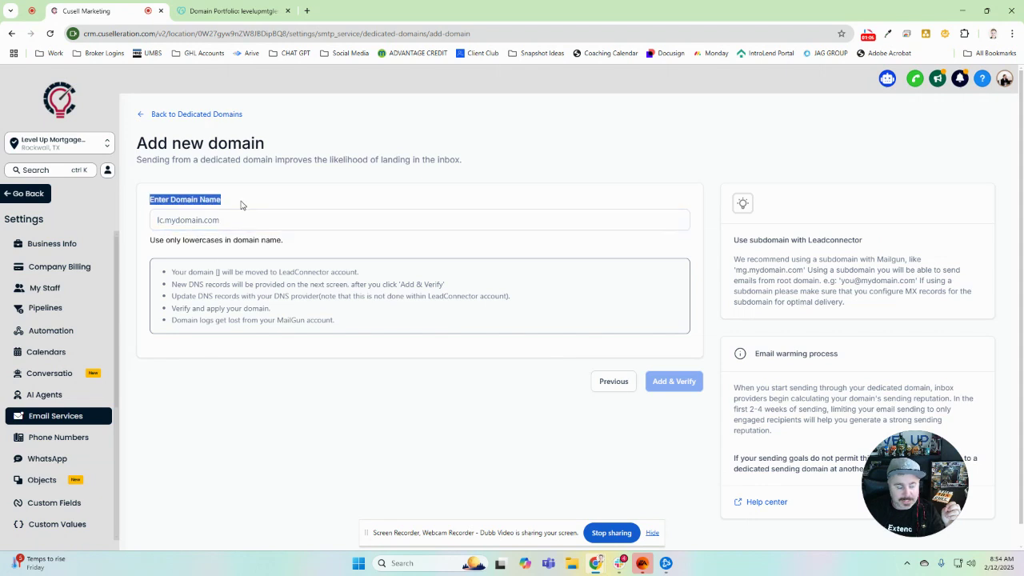
{"action": "left_click", "coordinate": [419, 219]}
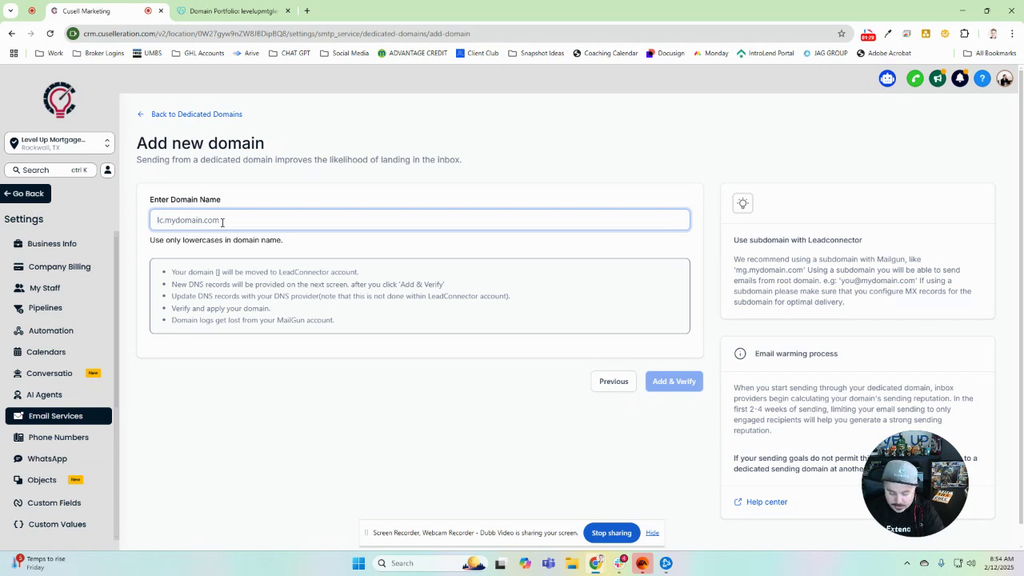
{"action": "type", "text": "lc.levelup"}
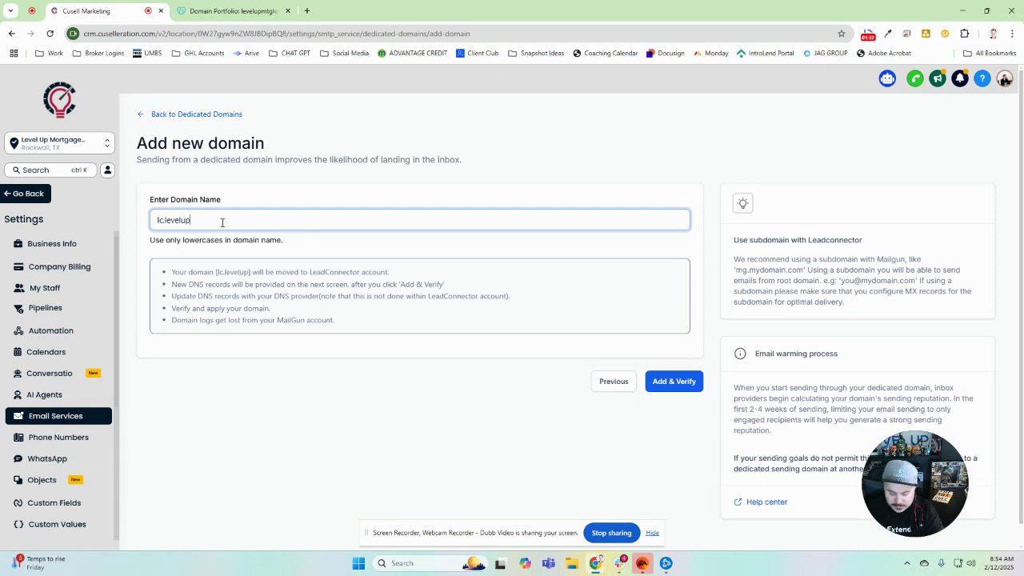
{"action": "type", "text": "mtglending.com"}
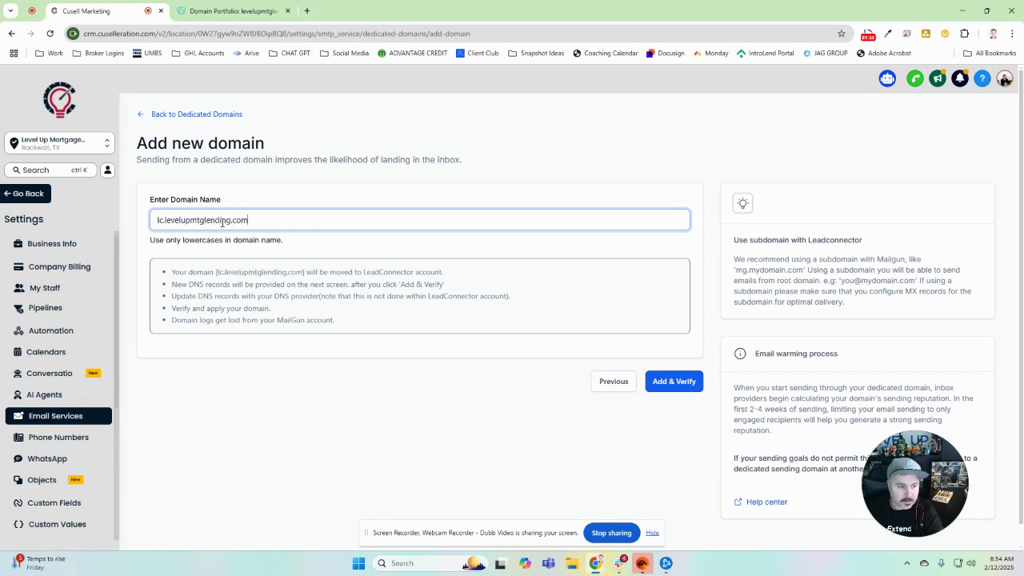
{"action": "left_click", "coordinate": [672, 381]}
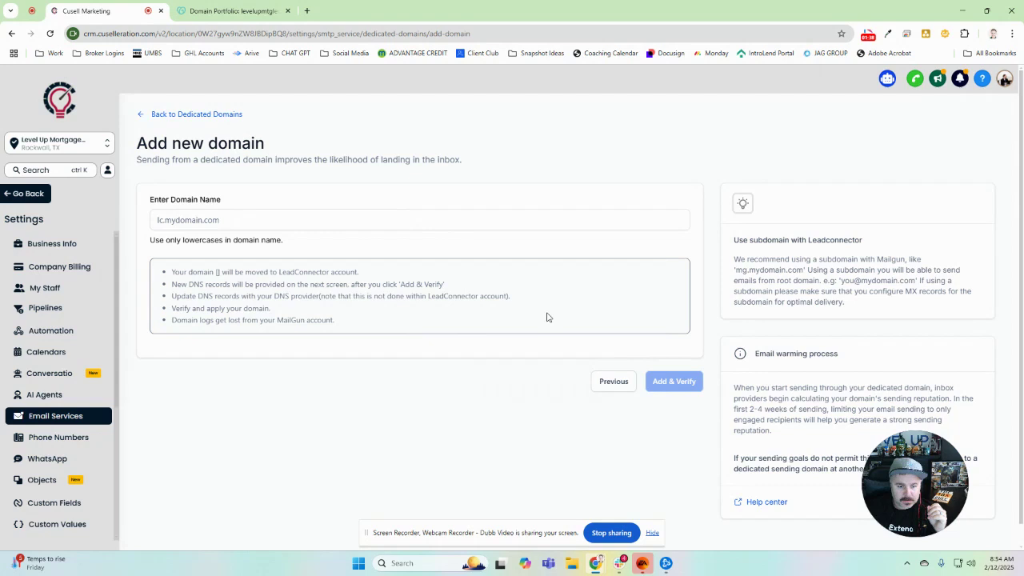
{"action": "left_click", "coordinate": [419, 219]}
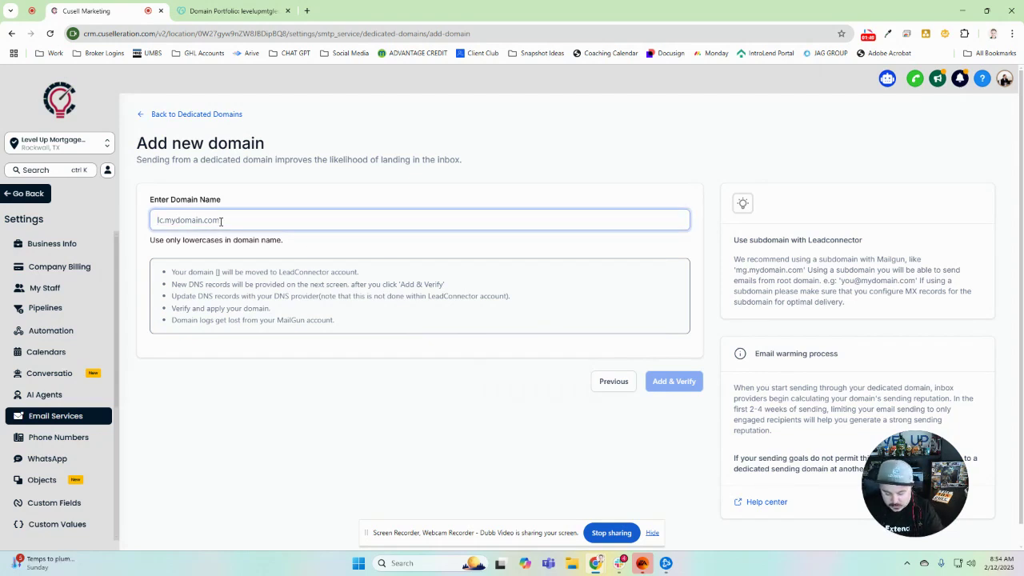
{"action": "type", "text": "jf.levelupmtglending.com"}
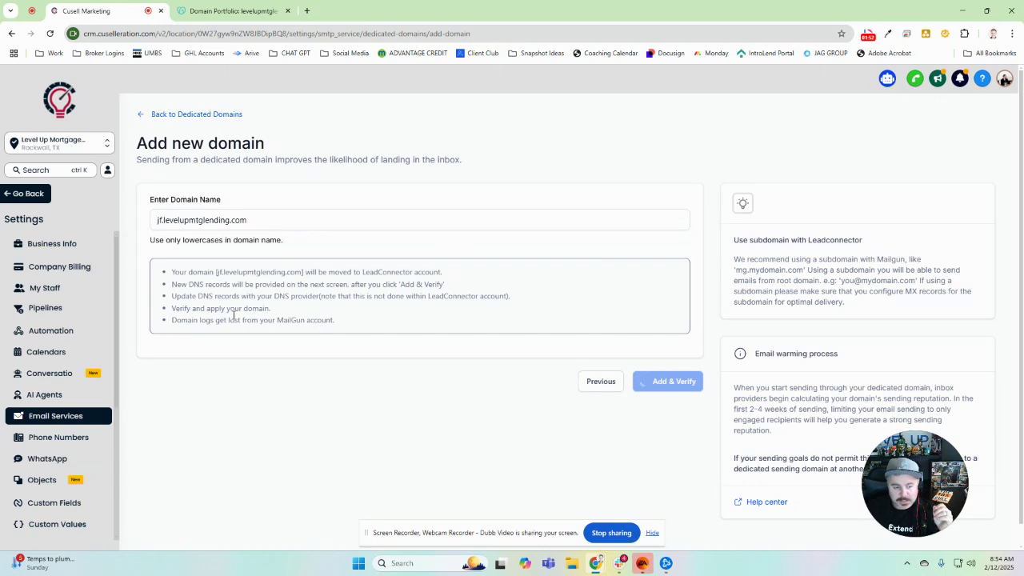
Step: Submit jf.levelupmtglending.com and authorize it through GoDaddy as the detected provider
{"action": "left_click", "coordinate": [667, 380]}
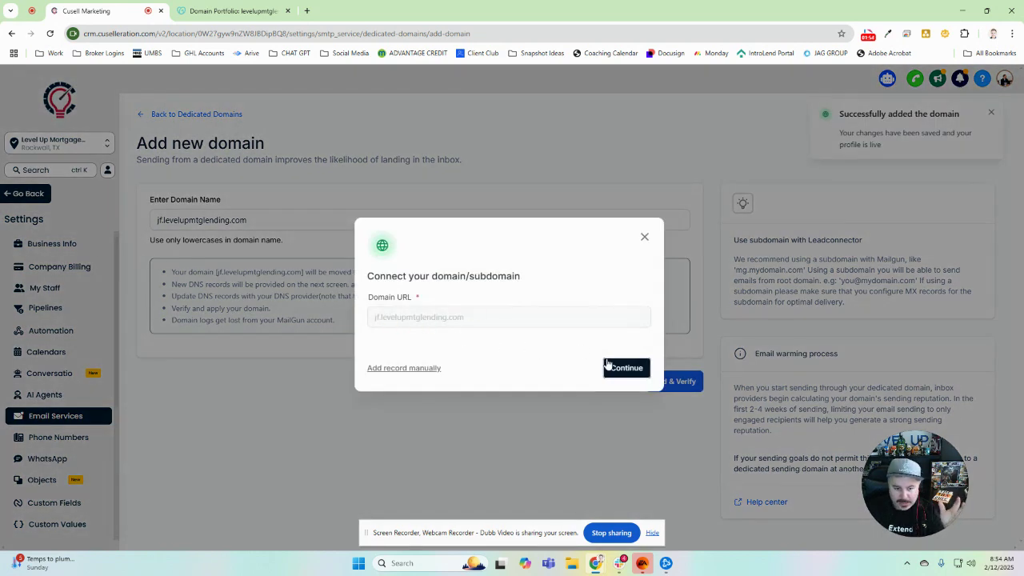
{"action": "left_click", "coordinate": [626, 367]}
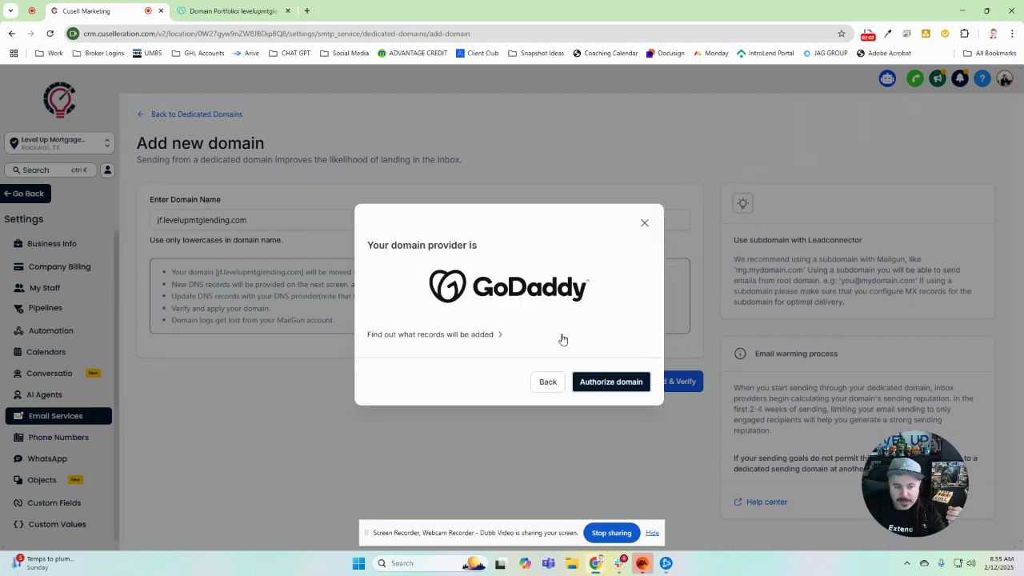
{"action": "mouse_move", "coordinate": [494, 325]}
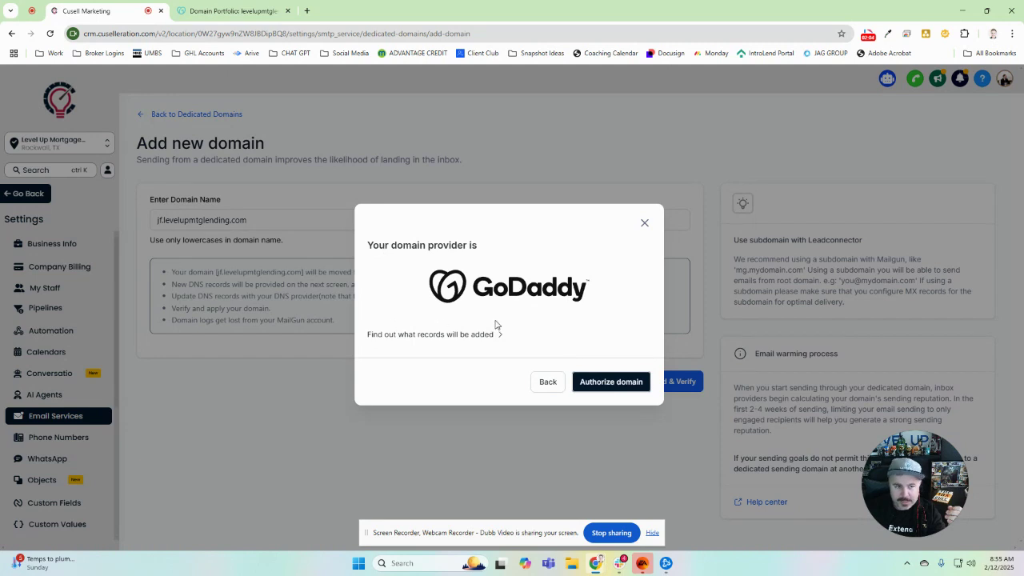
{"action": "mouse_move", "coordinate": [610, 381]}
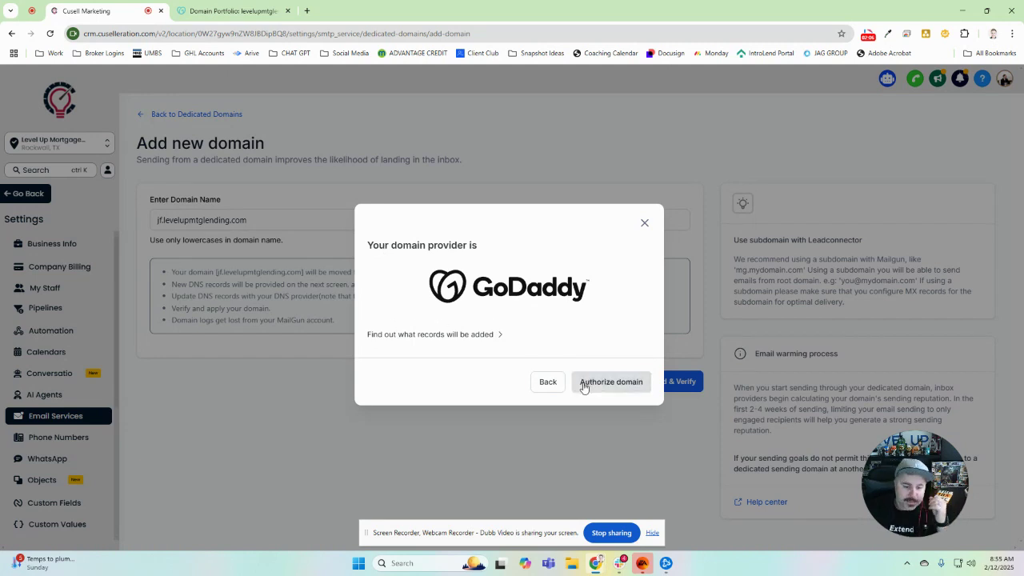
{"action": "left_click", "coordinate": [610, 381]}
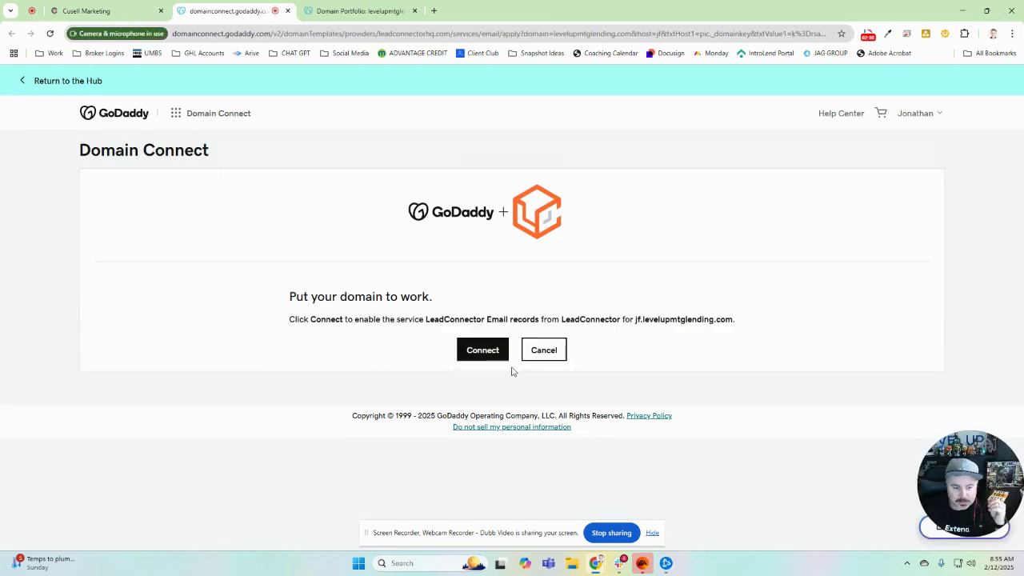
Step: Approve the LeadConnector email records on GoDaddy's Domain Connect page
{"action": "left_click", "coordinate": [481, 349]}
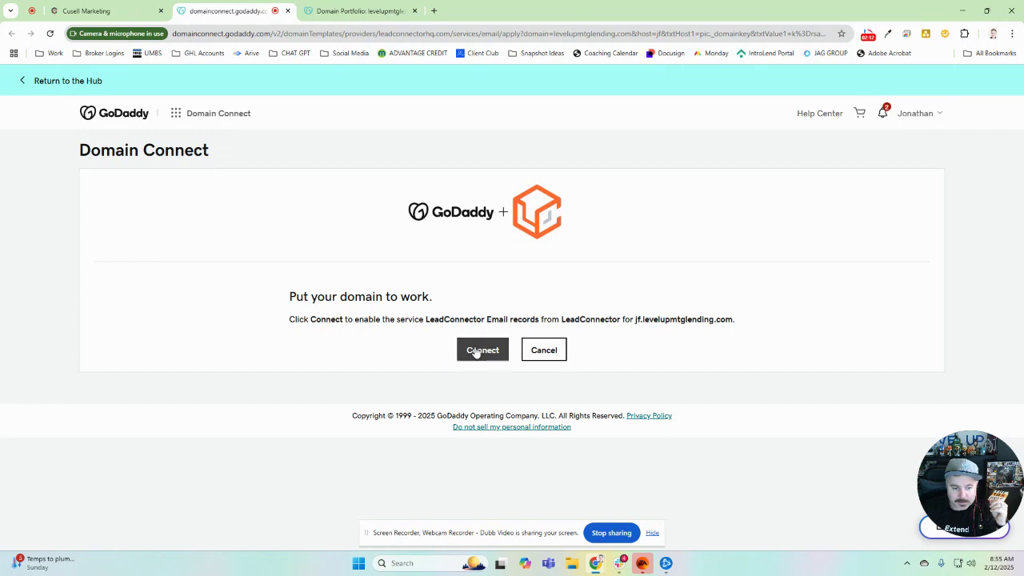
{"action": "left_click", "coordinate": [481, 349]}
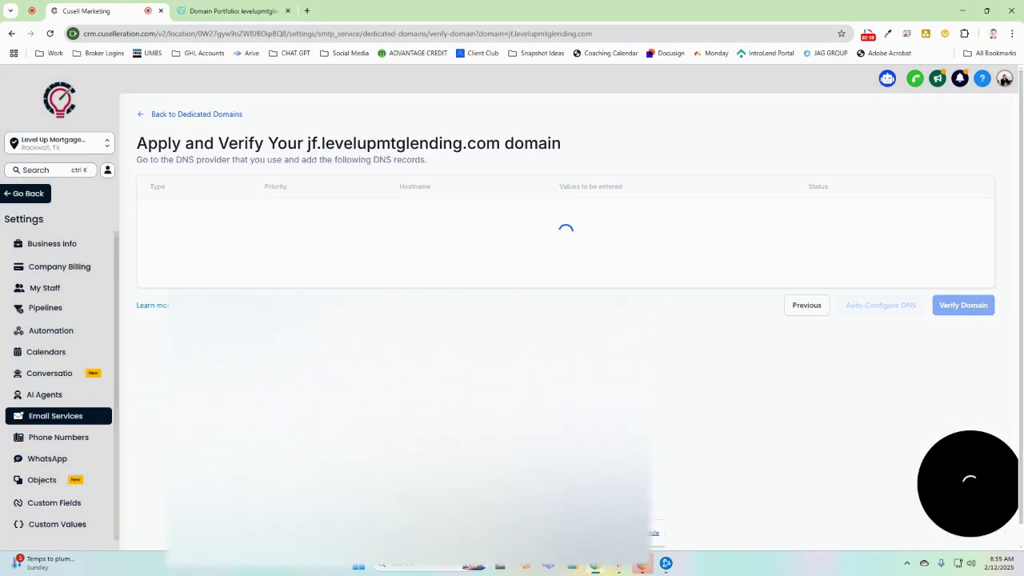
Step: Review the unverified TXT, CNAME and MX records for jf.levelupmtglending.com
{"action": "left_click", "coordinate": [963, 304]}
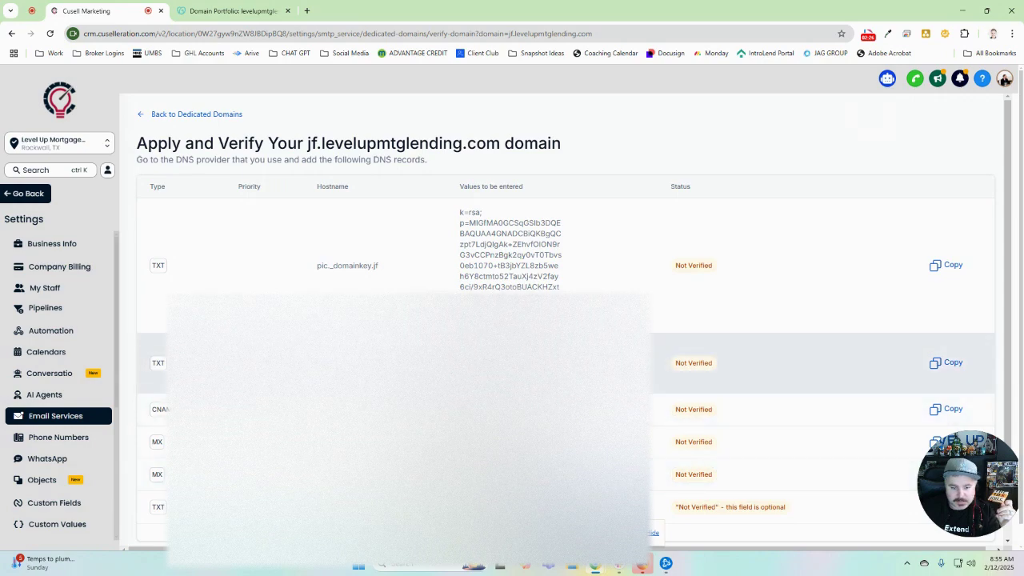
{"action": "left_click", "coordinate": [232, 11]}
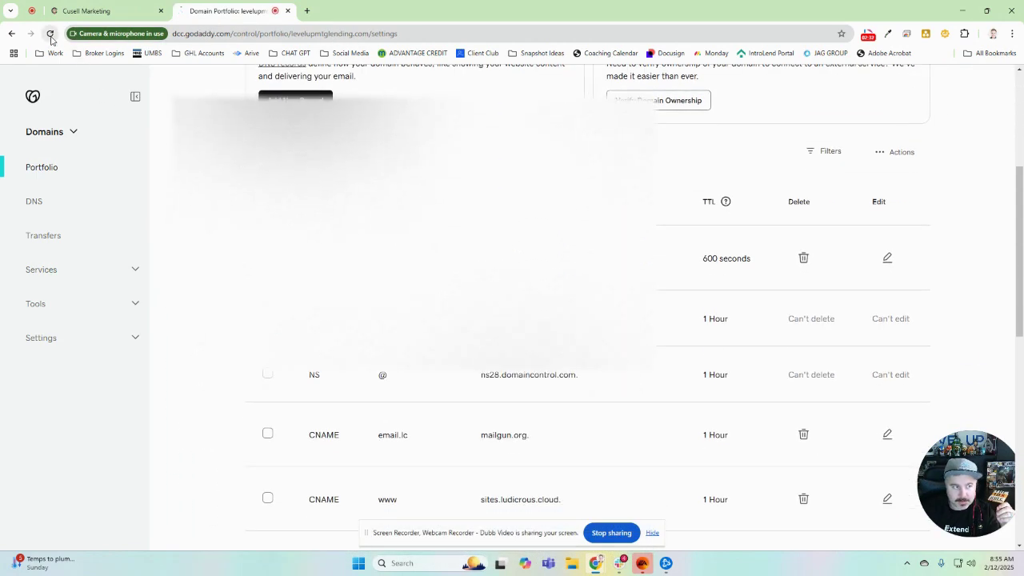
Step: Check levelupmtglending.com's GoDaddy DNS list for the email.jf CNAME pointing to mailgun.org
{"action": "left_click", "coordinate": [49, 33]}
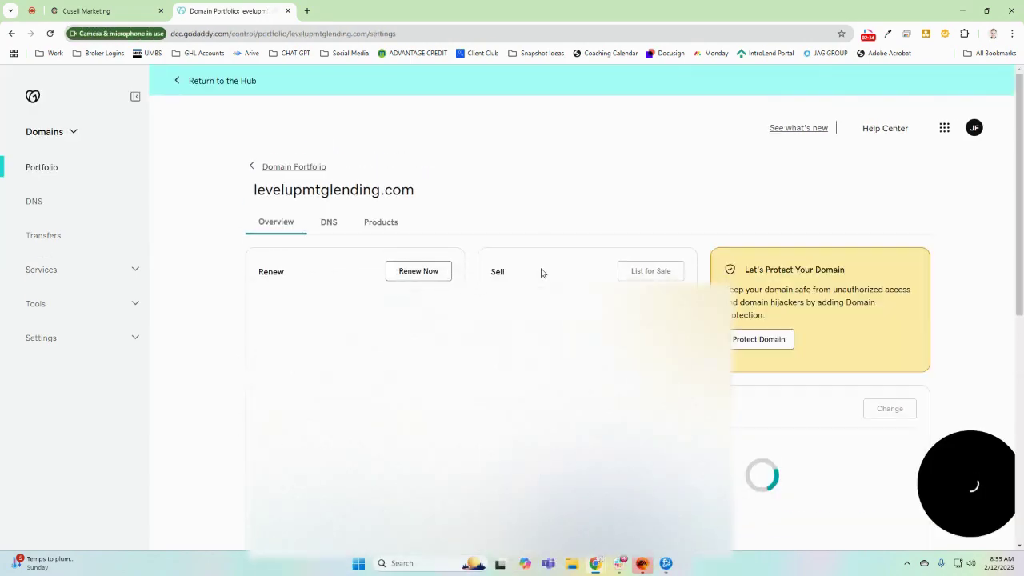
{"action": "scroll", "scroll_direction": "down", "scroll_amount": 3}
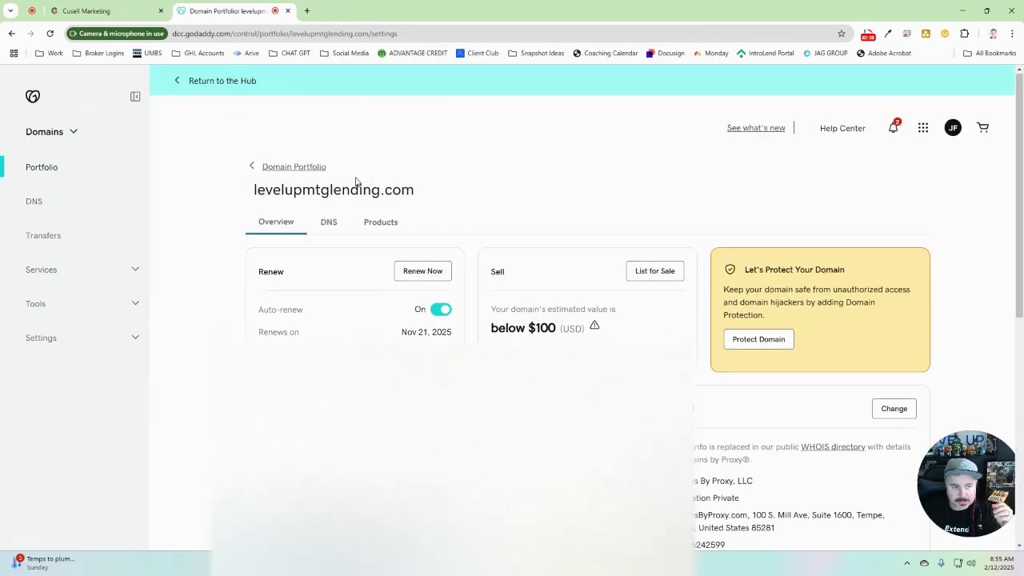
{"action": "left_click", "coordinate": [328, 221]}
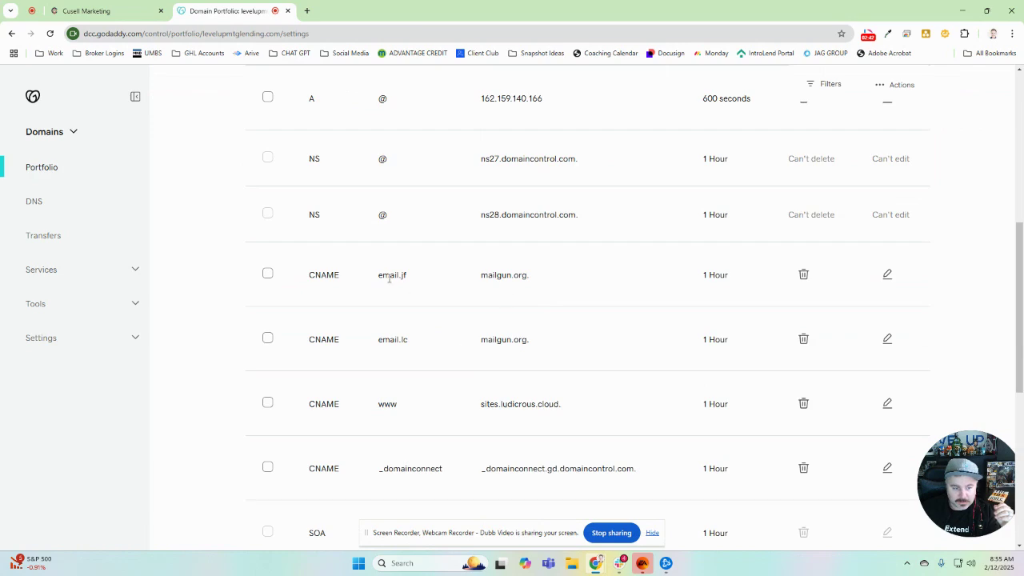
{"action": "mouse_move", "coordinate": [392, 303]}
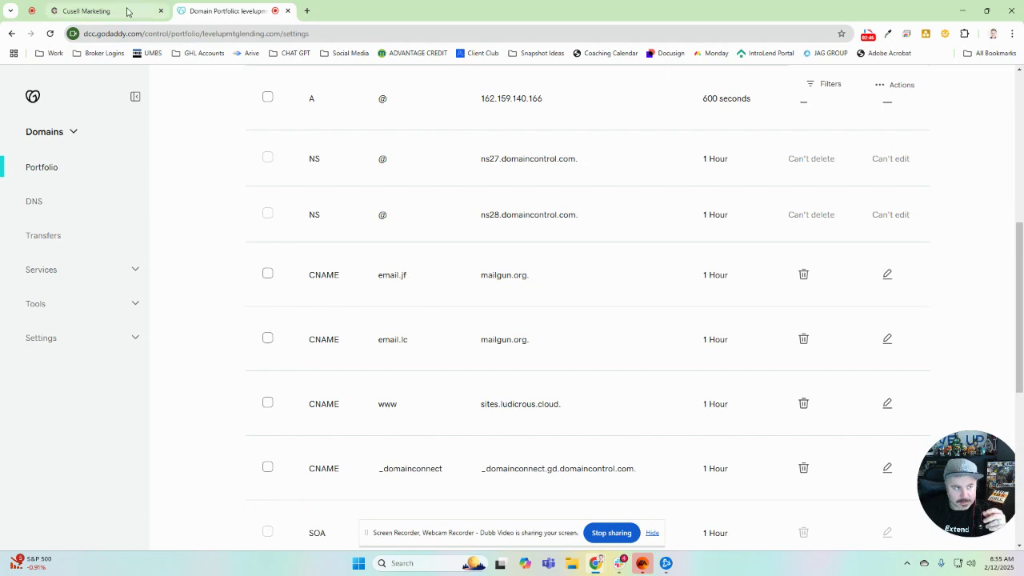
{"action": "left_click", "coordinate": [84, 11]}
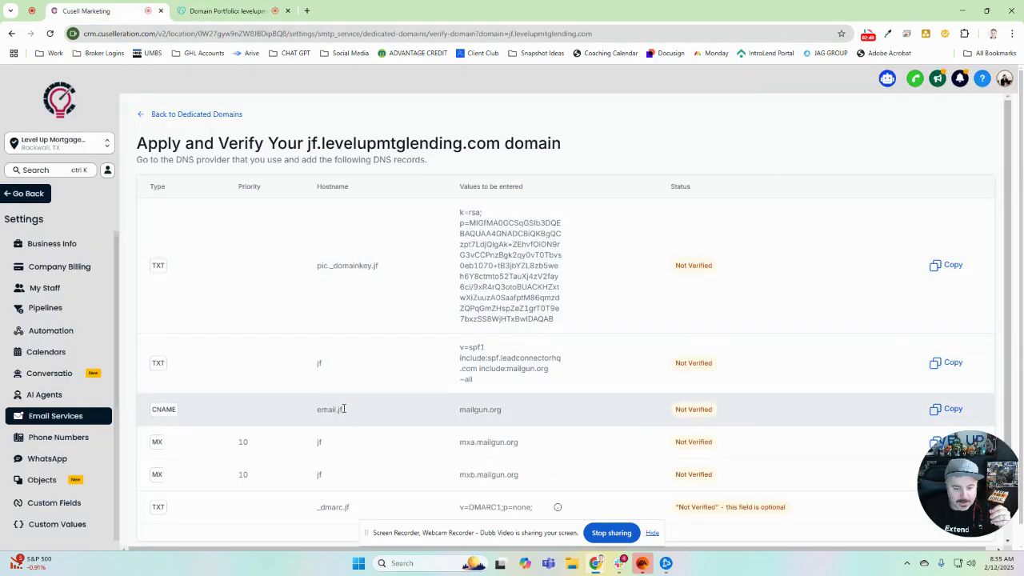
Step: Dismiss the Windows Settings popup and verify the jf records, leaving only DMARC unverified
{"action": "scroll", "scroll_direction": "down", "scroll_amount": 3}
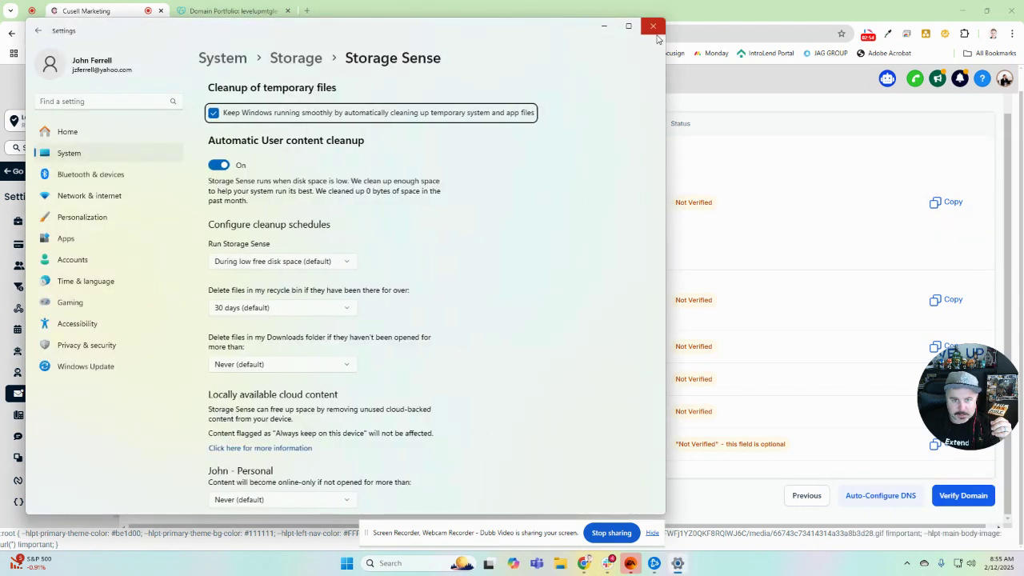
{"action": "left_click", "coordinate": [652, 26]}
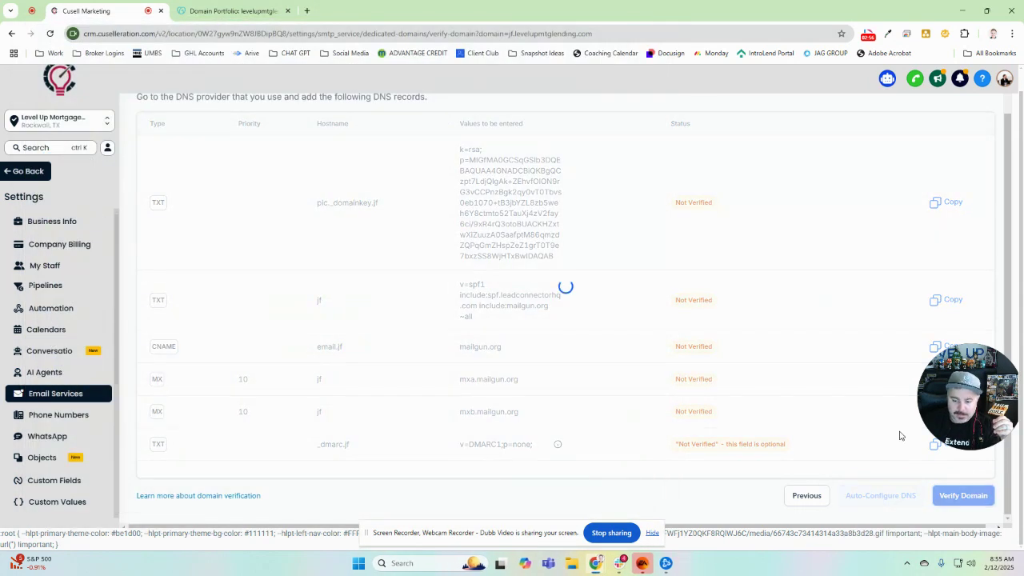
{"action": "left_click", "coordinate": [963, 494]}
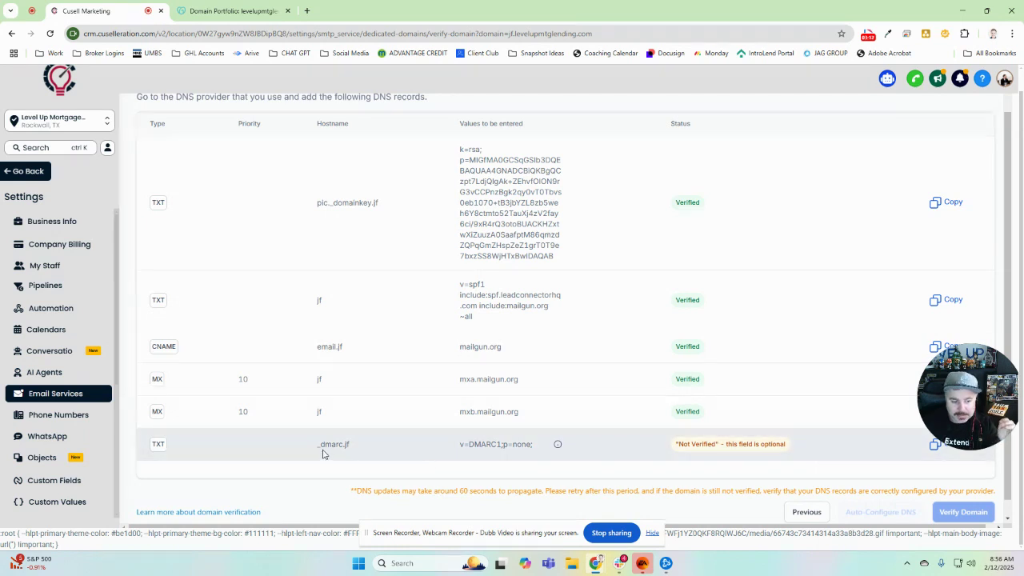
{"action": "mouse_move", "coordinate": [343, 443]}
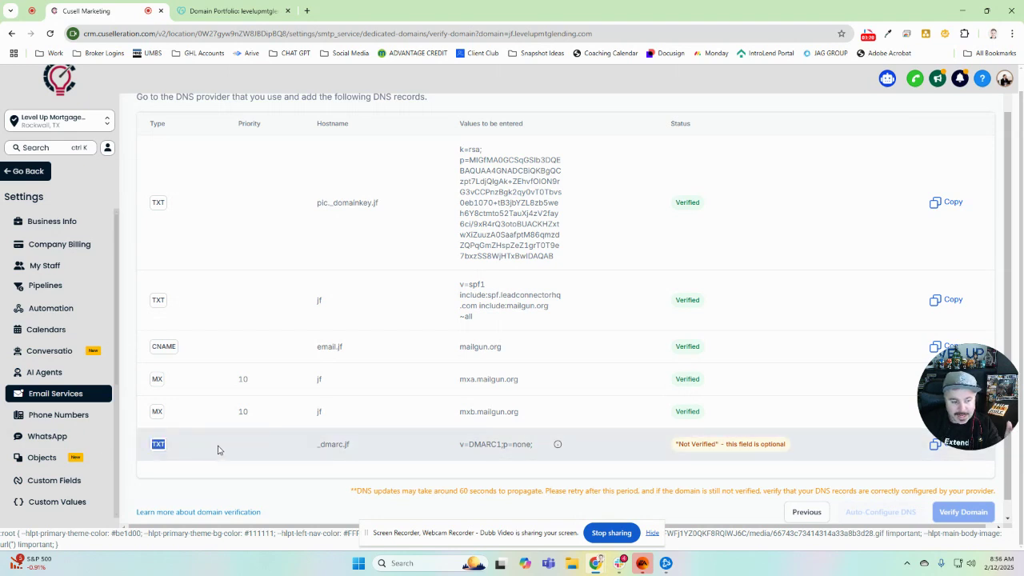
{"action": "mouse_move", "coordinate": [238, 441]}
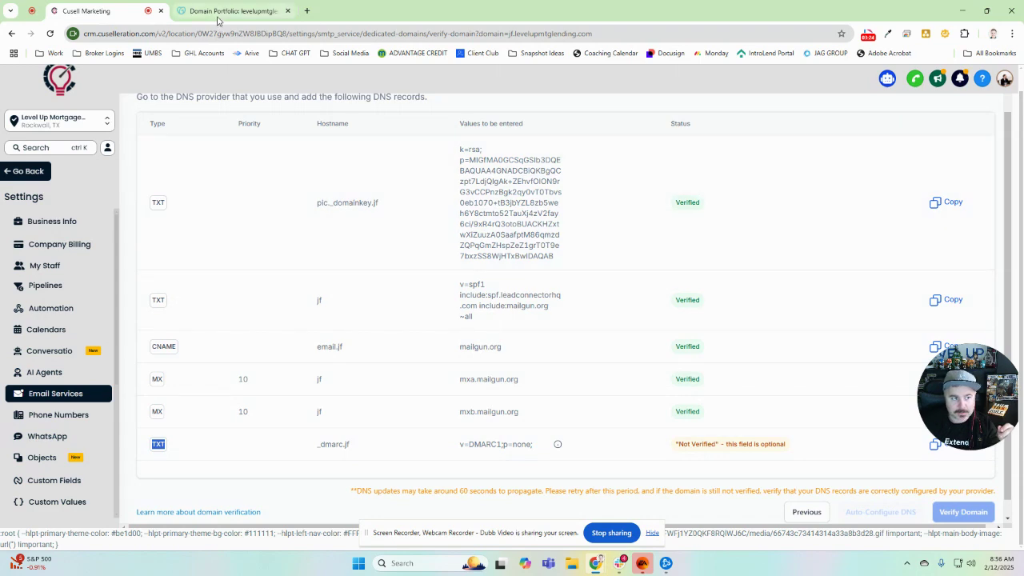
{"action": "left_click", "coordinate": [232, 11]}
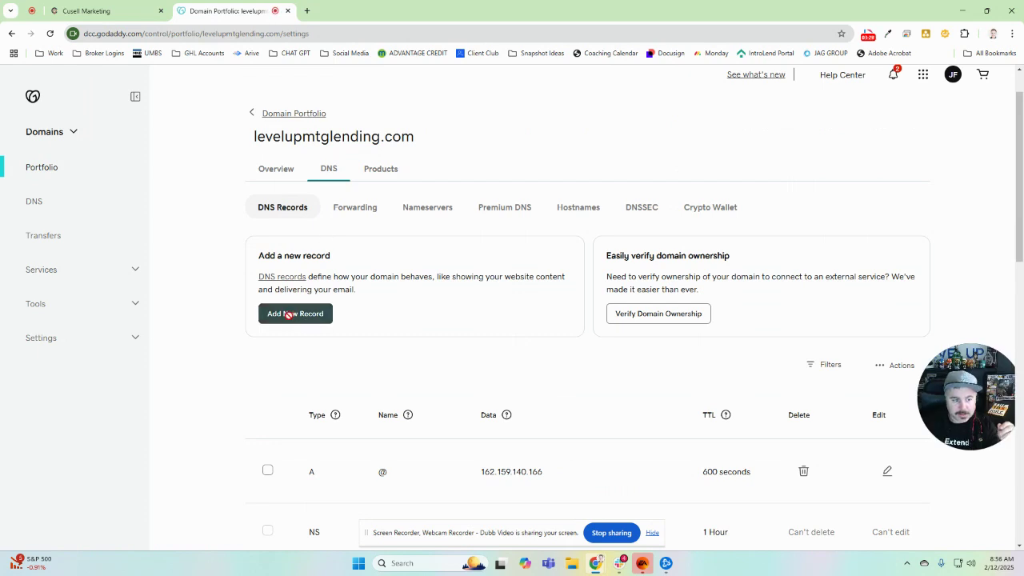
Step: Add and save a TXT record _dmarc.jf with value v=DMARC1;p=none; in GoDaddy
{"action": "left_click", "coordinate": [295, 313]}
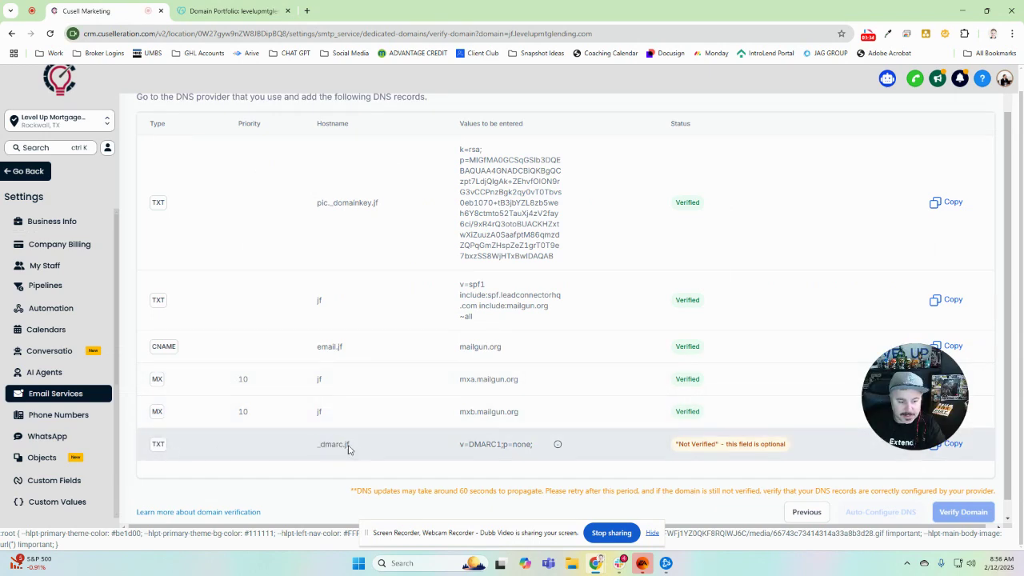
{"action": "double_click", "coordinate": [332, 444]}
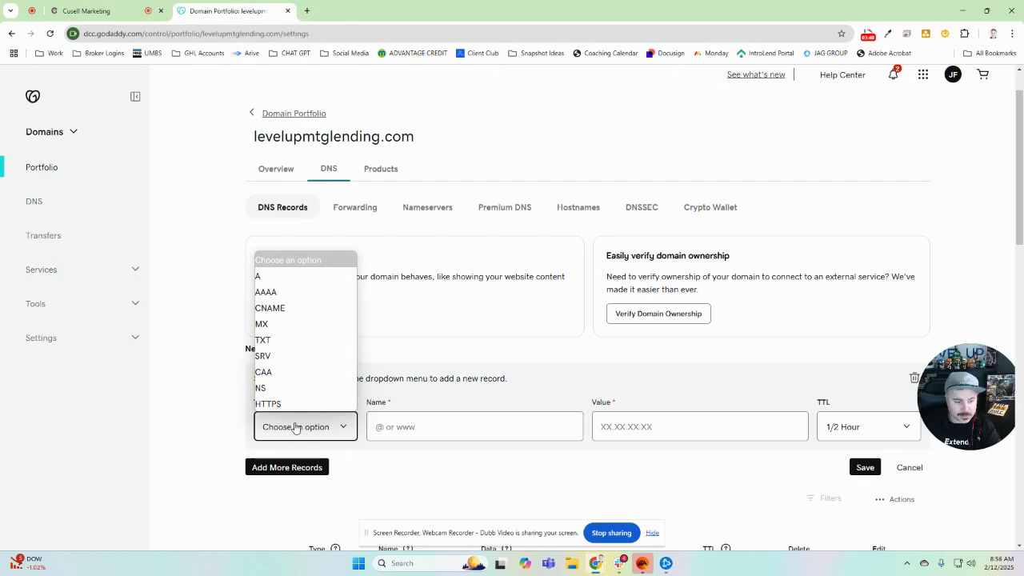
{"action": "left_click", "coordinate": [263, 340]}
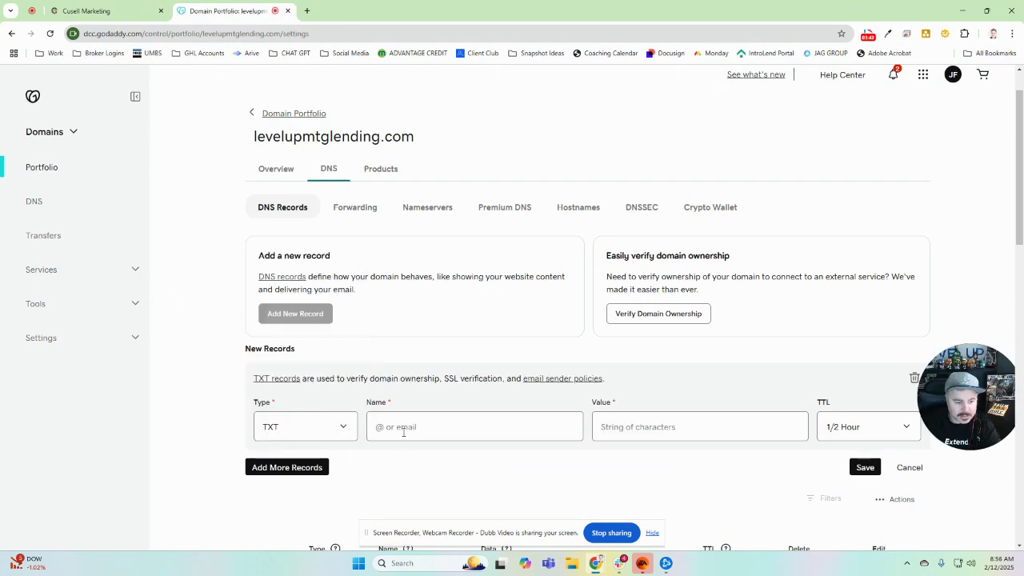
{"action": "type", "text": "_dmarc.jf"}
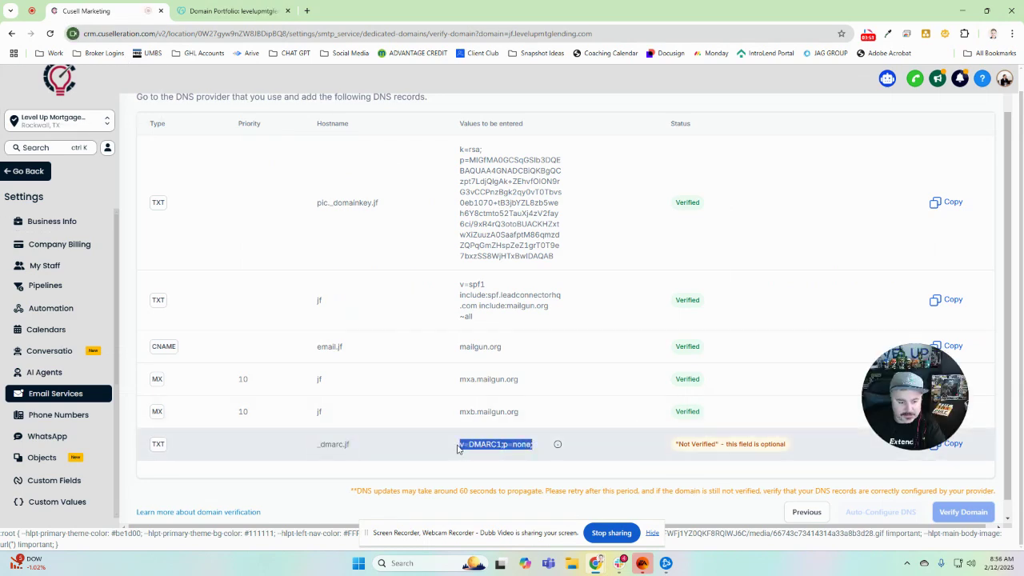
{"action": "left_click", "coordinate": [232, 10]}
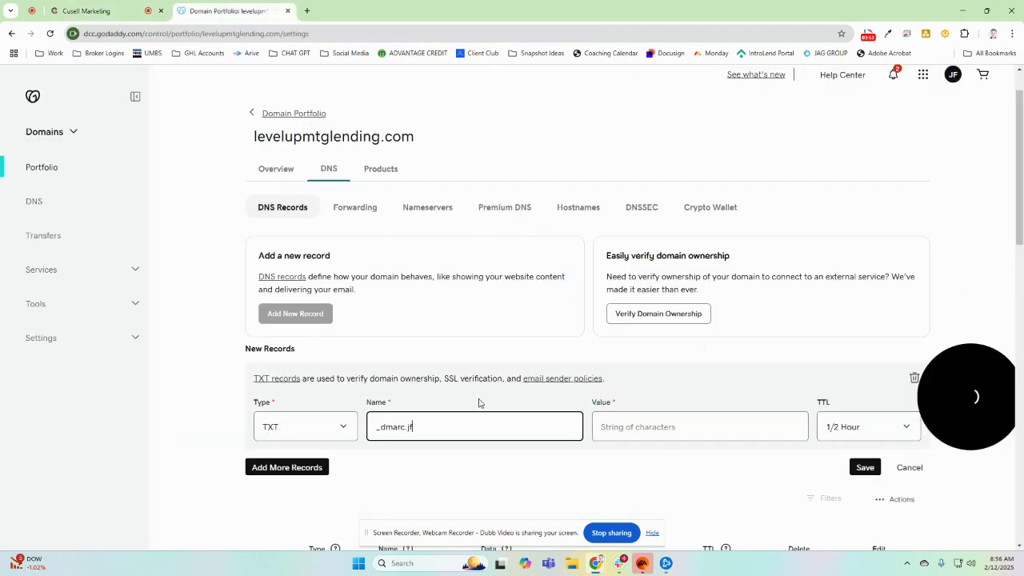
{"action": "type", "text": "v=DMARC1;p=none;"}
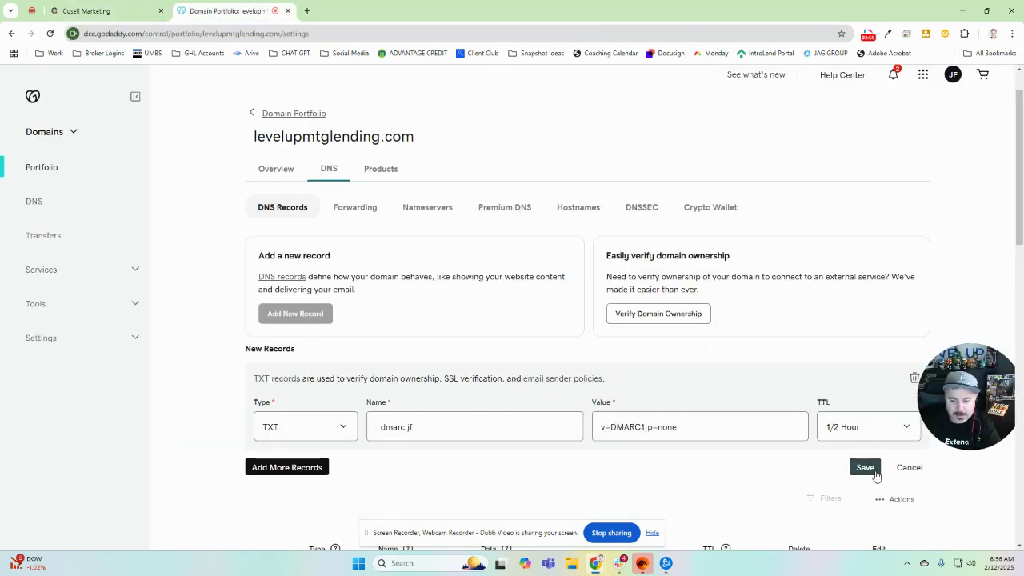
{"action": "left_click", "coordinate": [865, 467]}
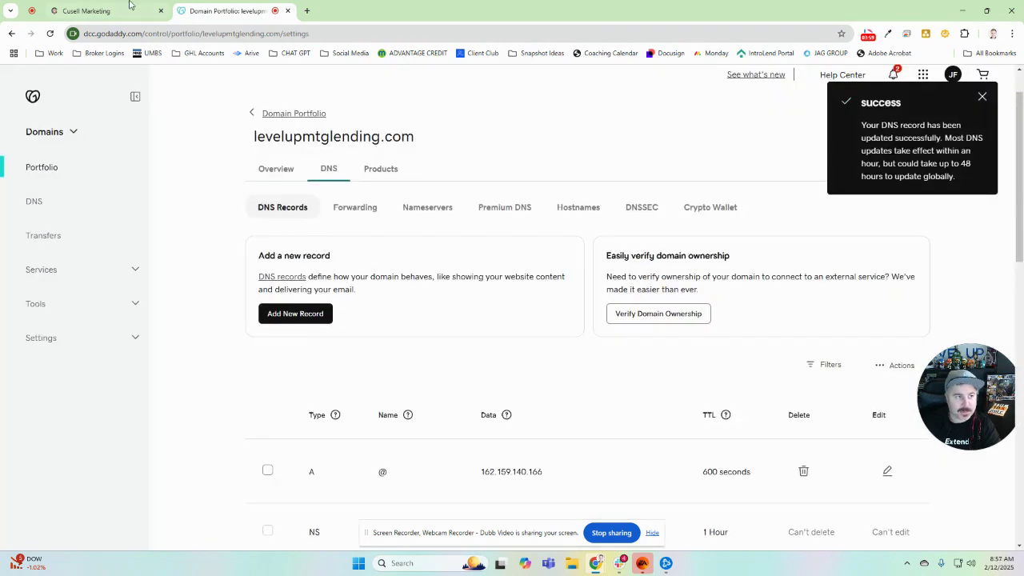
Step: Re-check jf.levelupmtglending.com's verification via Verify Domain, Verify Now and Continue
{"action": "left_click", "coordinate": [84, 10]}
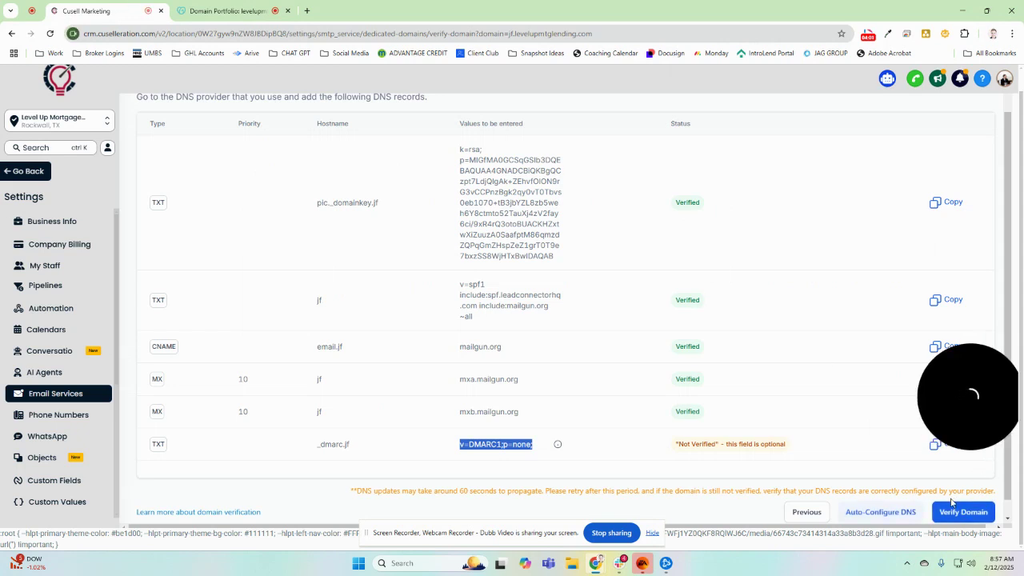
{"action": "left_click", "coordinate": [963, 512]}
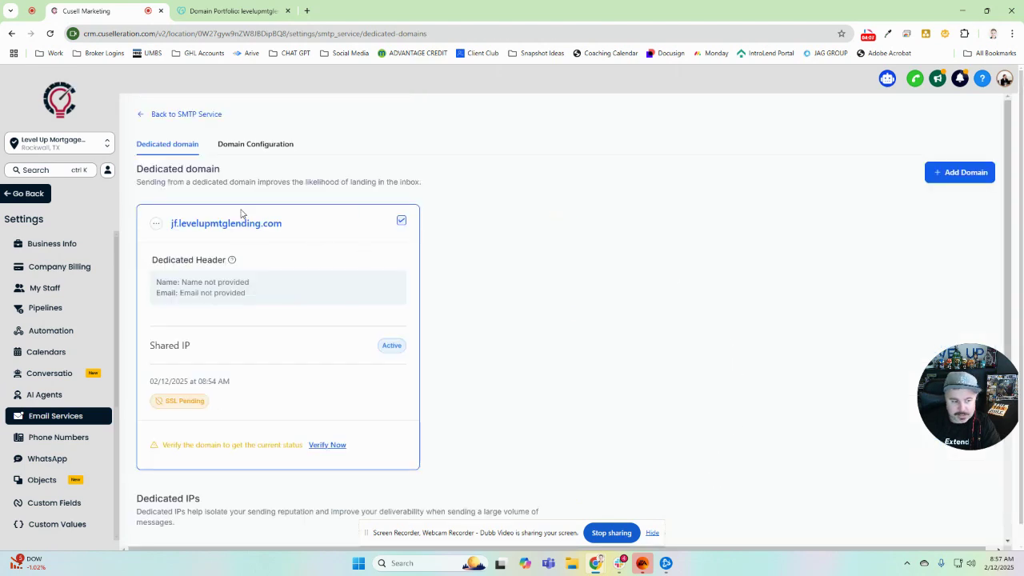
{"action": "mouse_move", "coordinate": [292, 299]}
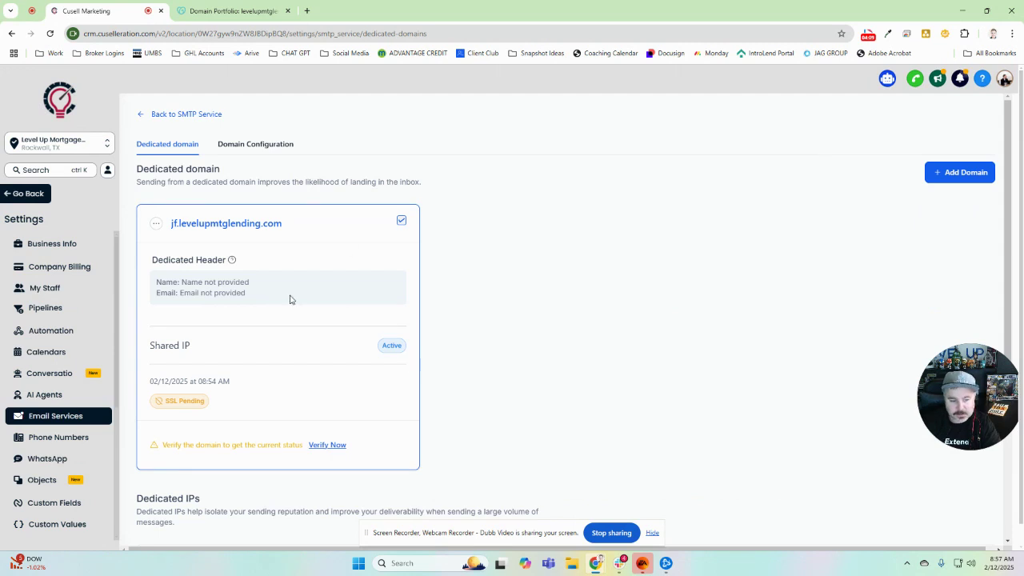
{"action": "mouse_move", "coordinate": [274, 444]}
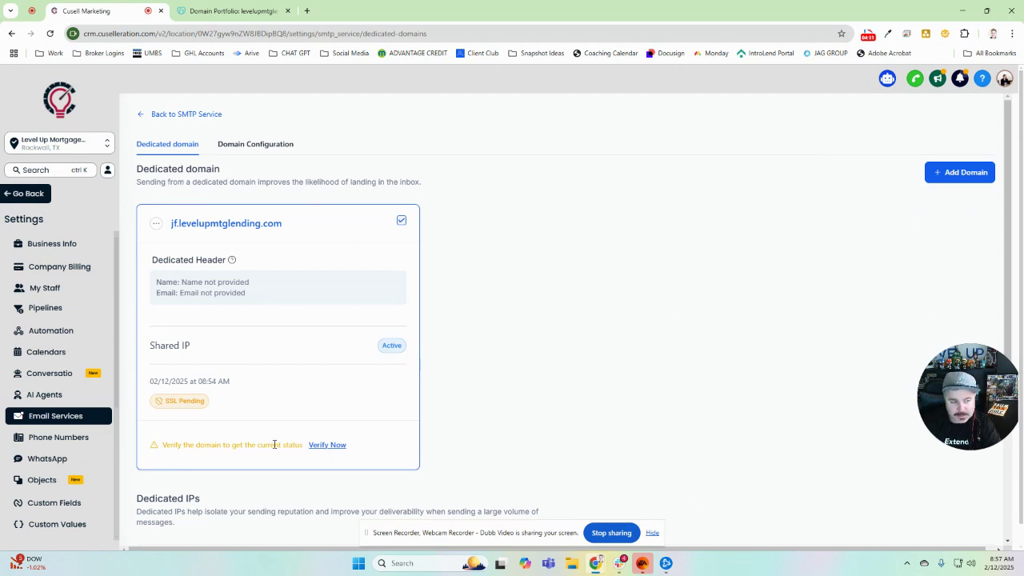
{"action": "left_click", "coordinate": [327, 444]}
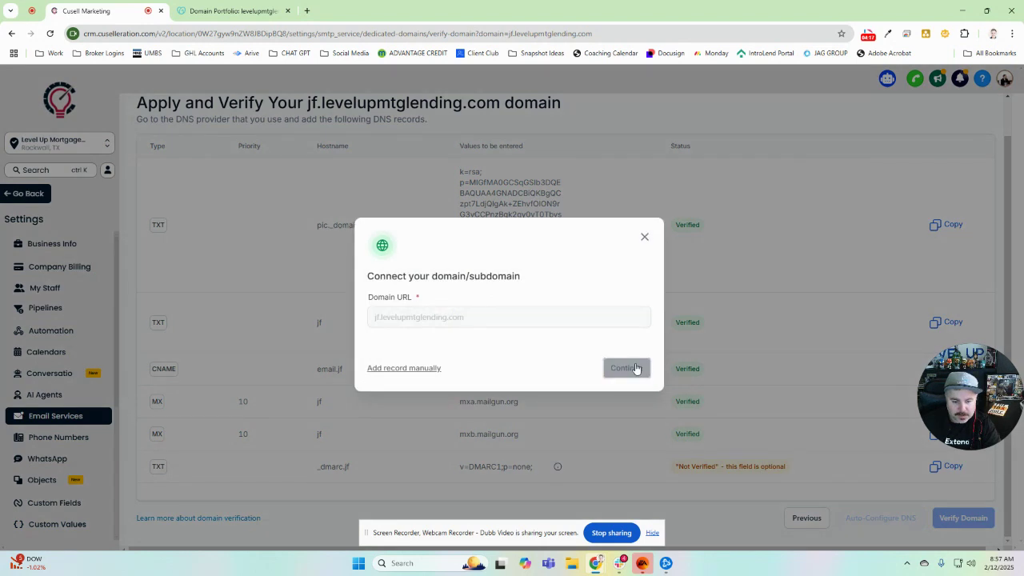
{"action": "left_click", "coordinate": [626, 367]}
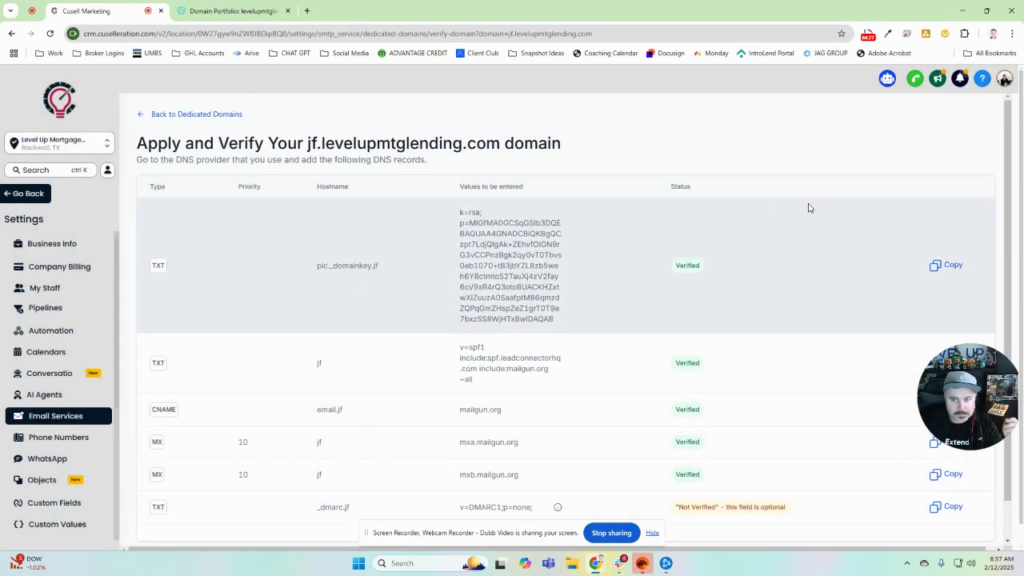
Step: Return to the dedicated domains list to check jf.levelupmtglending.com for SSL Issued and Active shared IP
{"action": "left_click", "coordinate": [196, 113]}
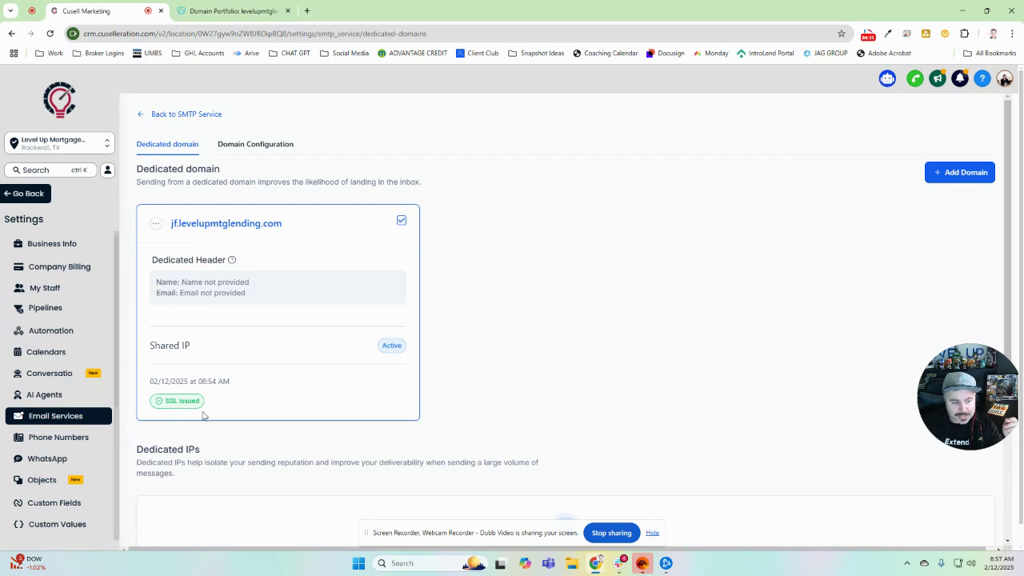
{"action": "mouse_move", "coordinate": [178, 420]}
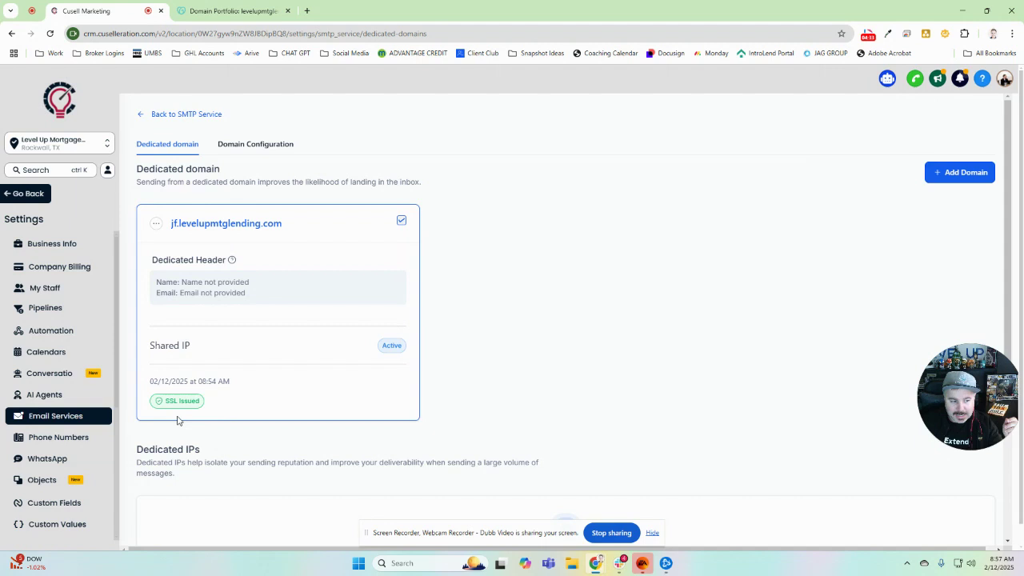
{"action": "mouse_move", "coordinate": [214, 210]}
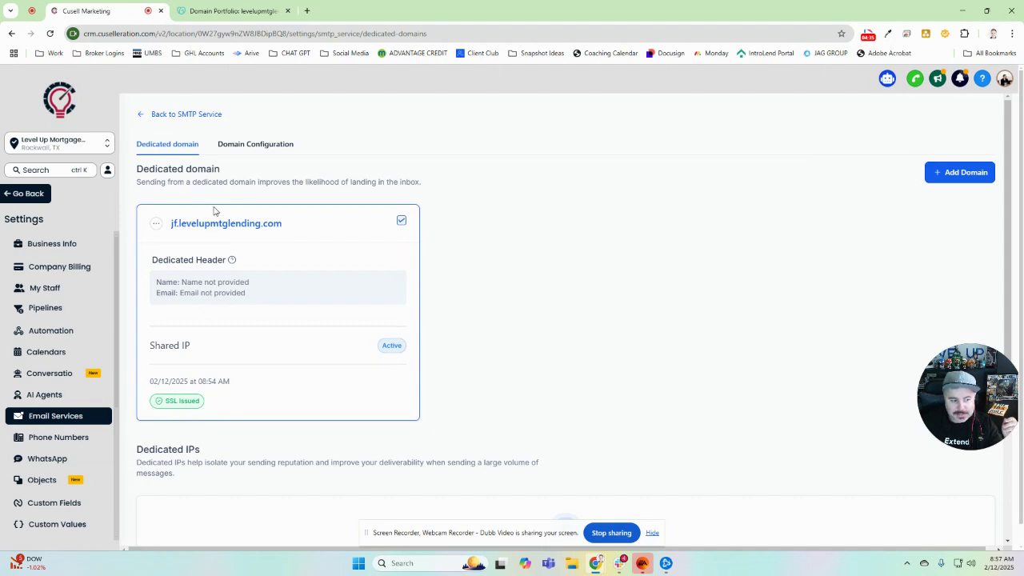
{"action": "mouse_move", "coordinate": [225, 278]}
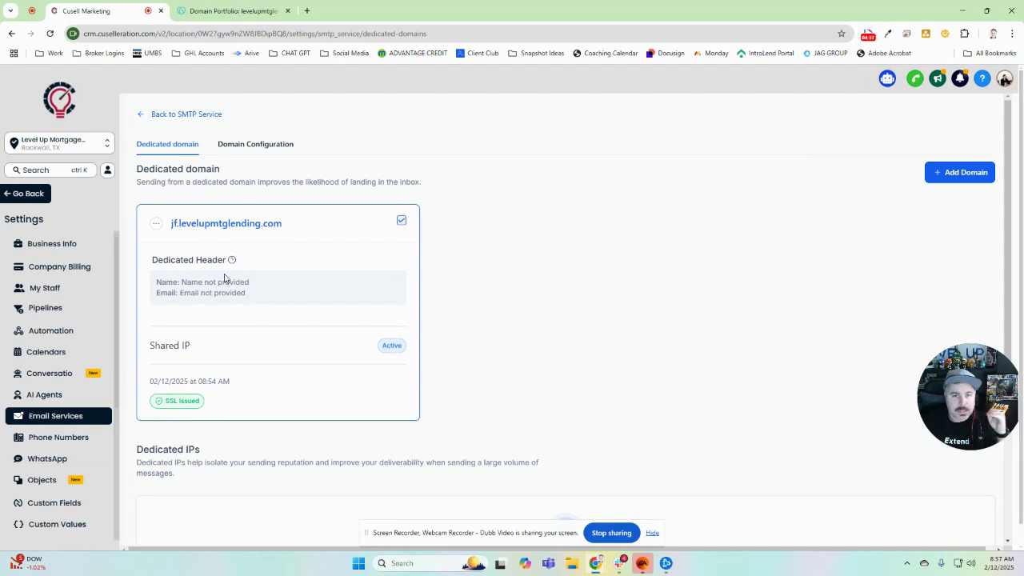
{"action": "mouse_move", "coordinate": [333, 252]}
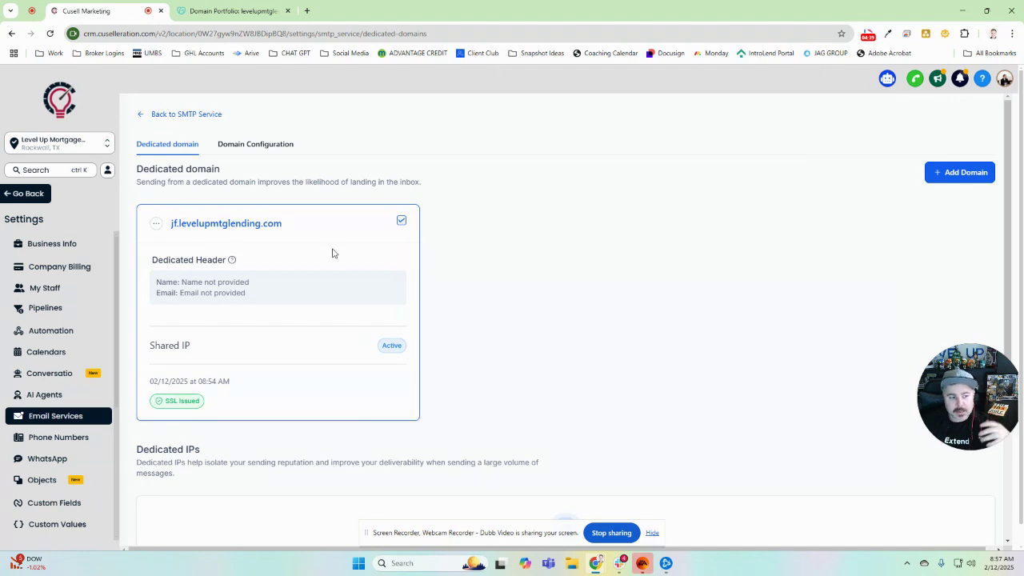
{"action": "mouse_move", "coordinate": [293, 215]}
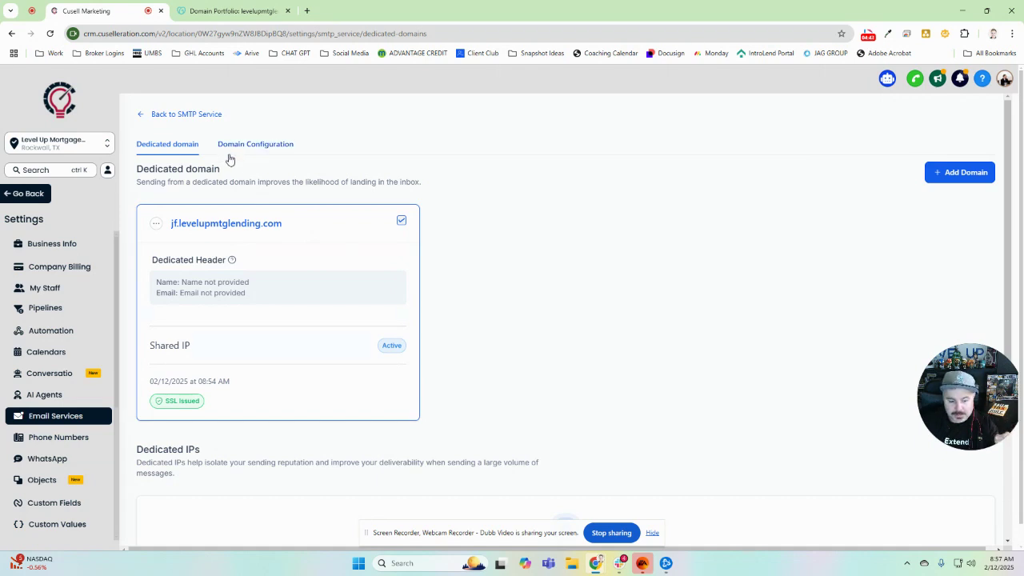
{"action": "mouse_move", "coordinate": [273, 197]}
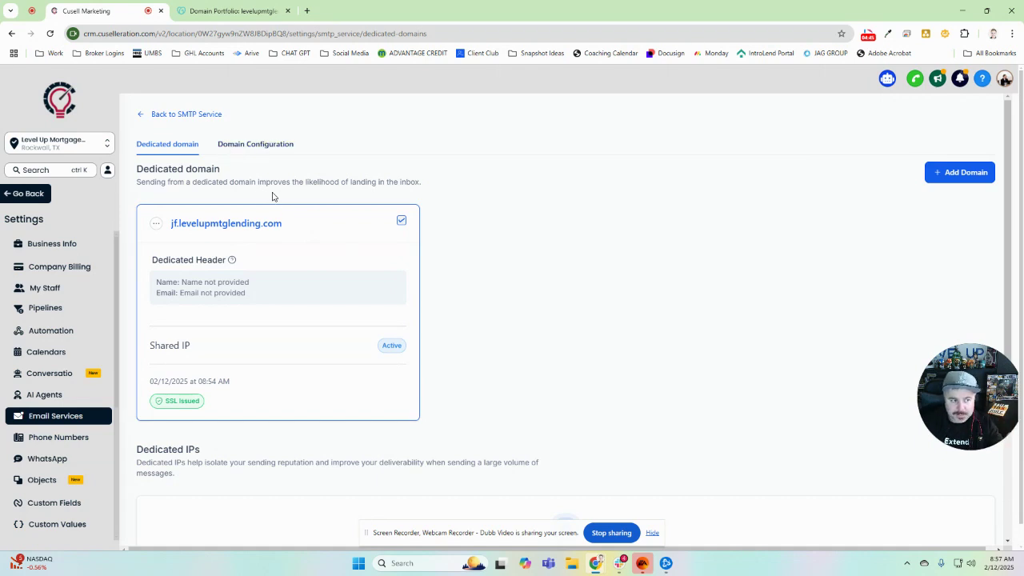
{"action": "mouse_move", "coordinate": [256, 144]}
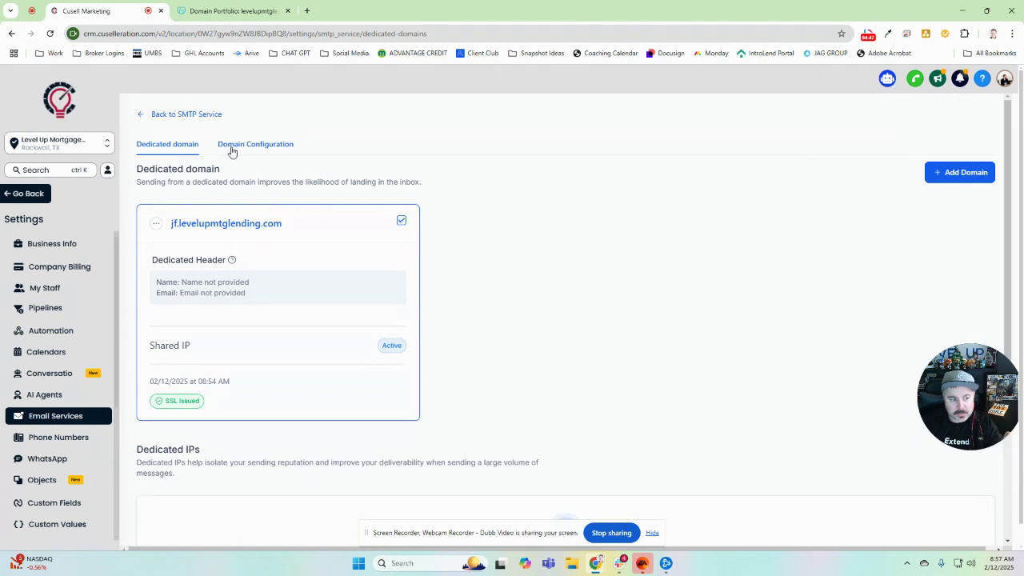
{"action": "left_click", "coordinate": [255, 144]}
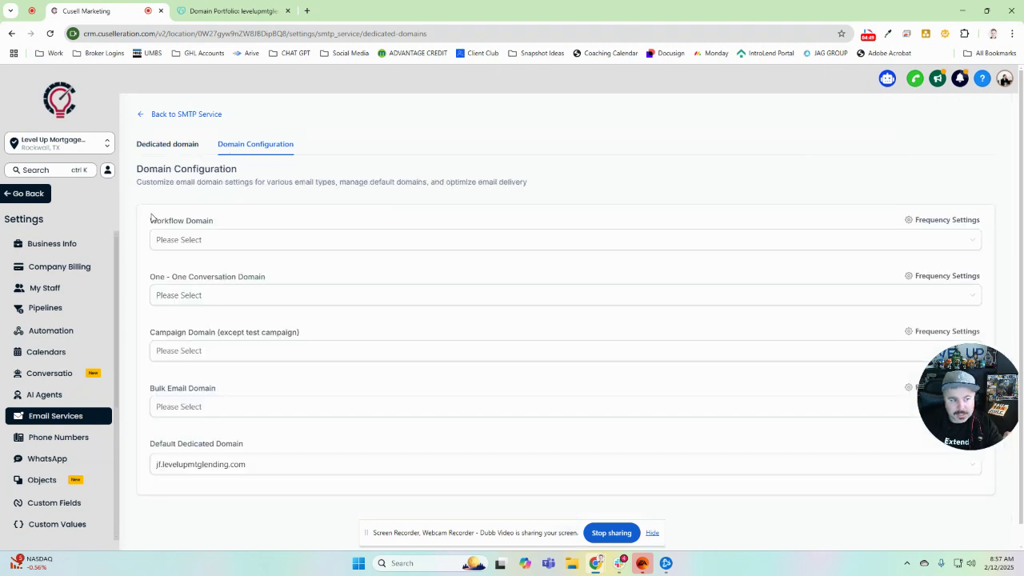
{"action": "mouse_move", "coordinate": [228, 225]}
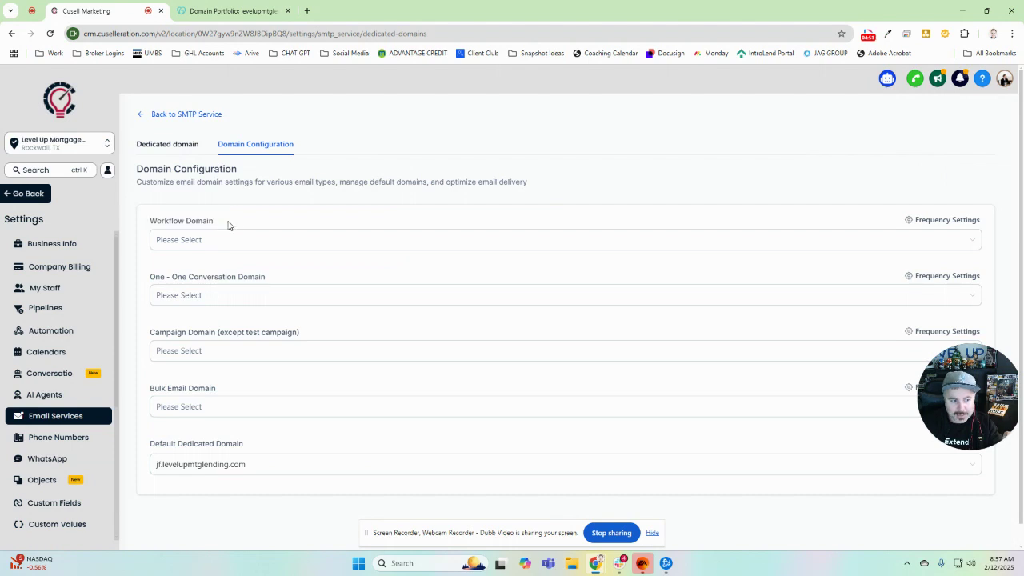
{"action": "double_click", "coordinate": [168, 276]}
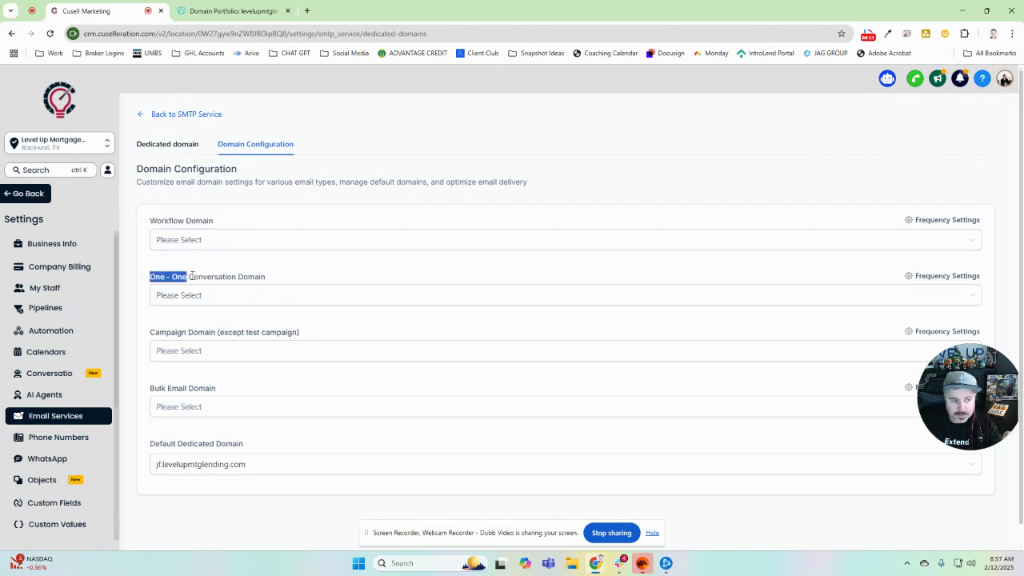
{"action": "mouse_move", "coordinate": [290, 274]}
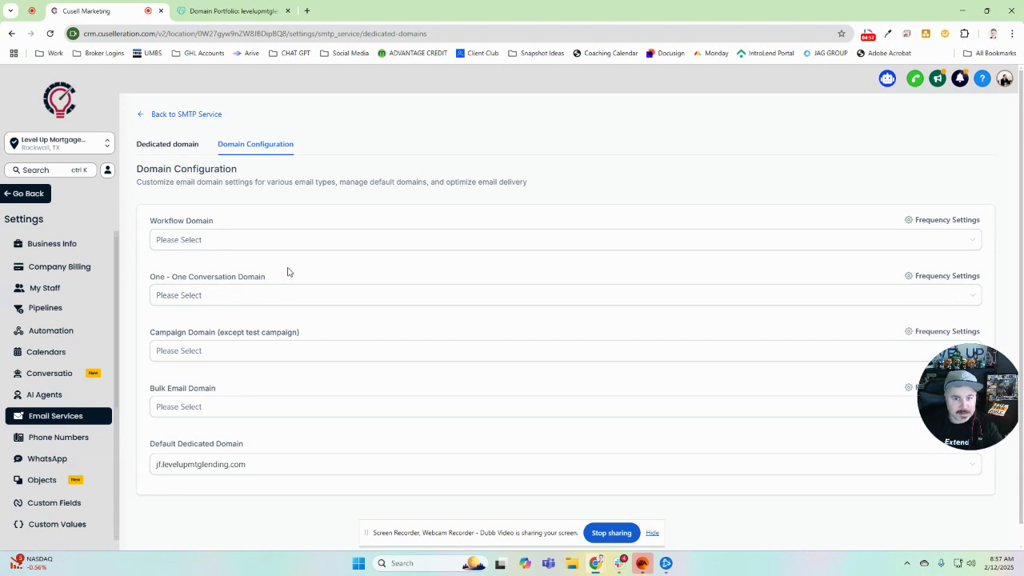
{"action": "left_click", "coordinate": [167, 143]}
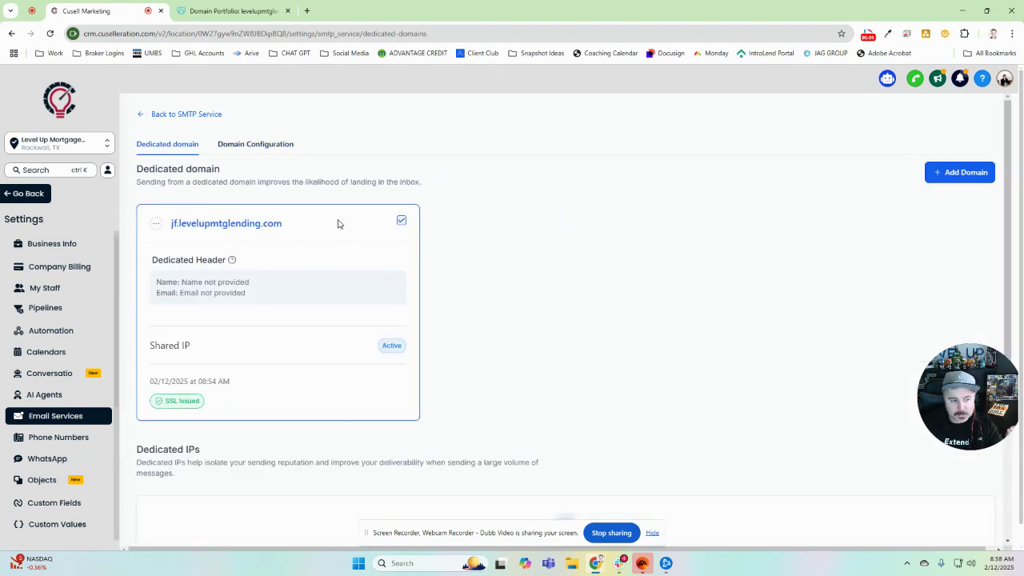
{"action": "mouse_move", "coordinate": [283, 224]}
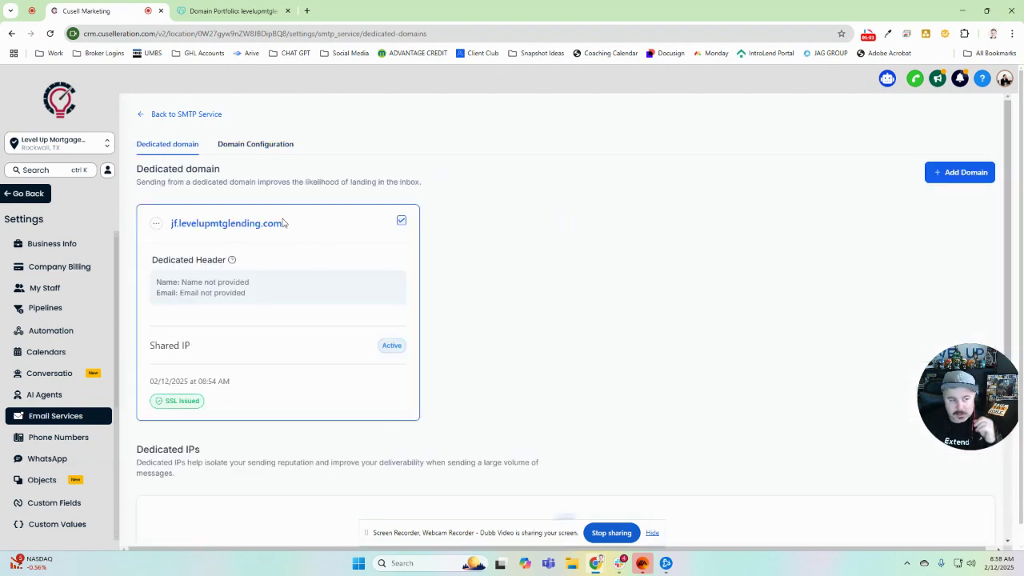
{"action": "mouse_move", "coordinate": [765, 200]}
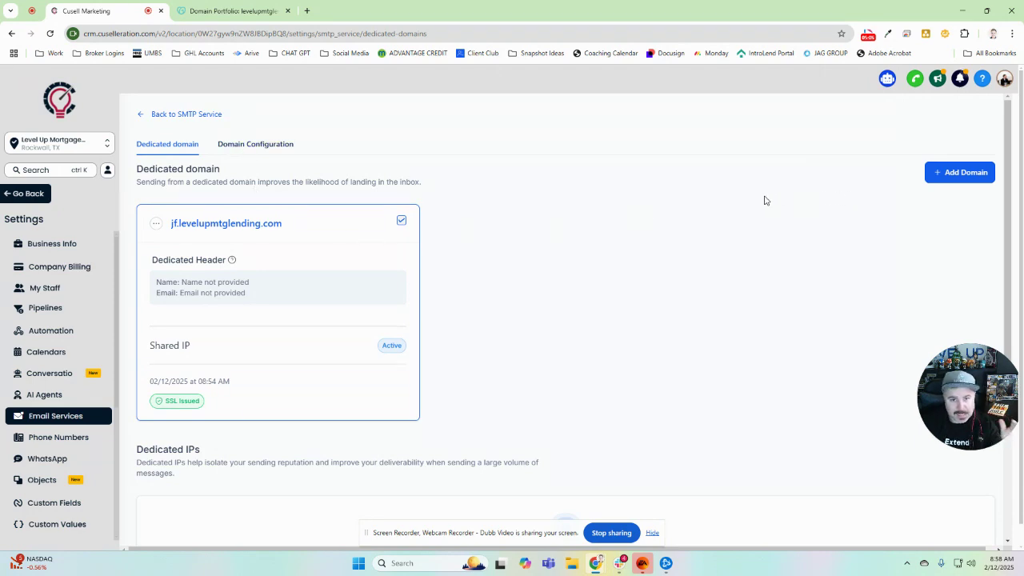
Step: Choose jf.levelupmtglending.com as the Workflow Domain at 100%, then go back to SMTP Service
{"action": "left_click", "coordinate": [255, 144]}
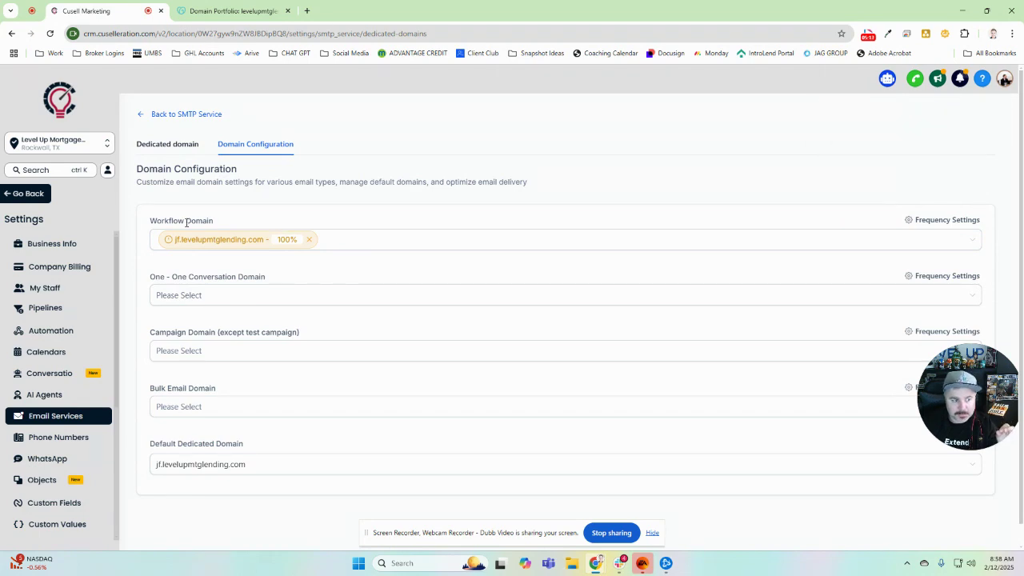
{"action": "double_click", "coordinate": [181, 220]}
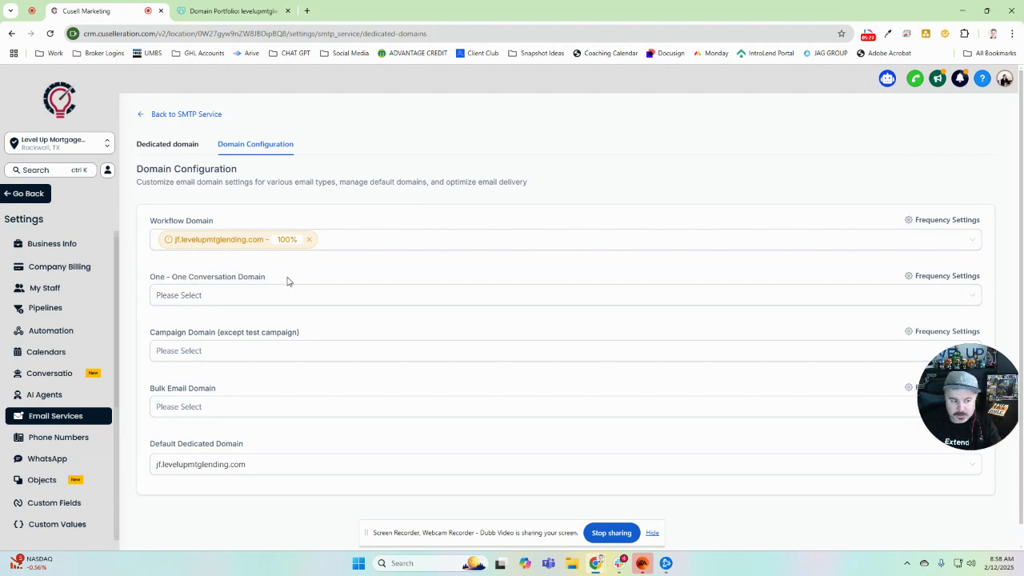
{"action": "mouse_move", "coordinate": [207, 430]}
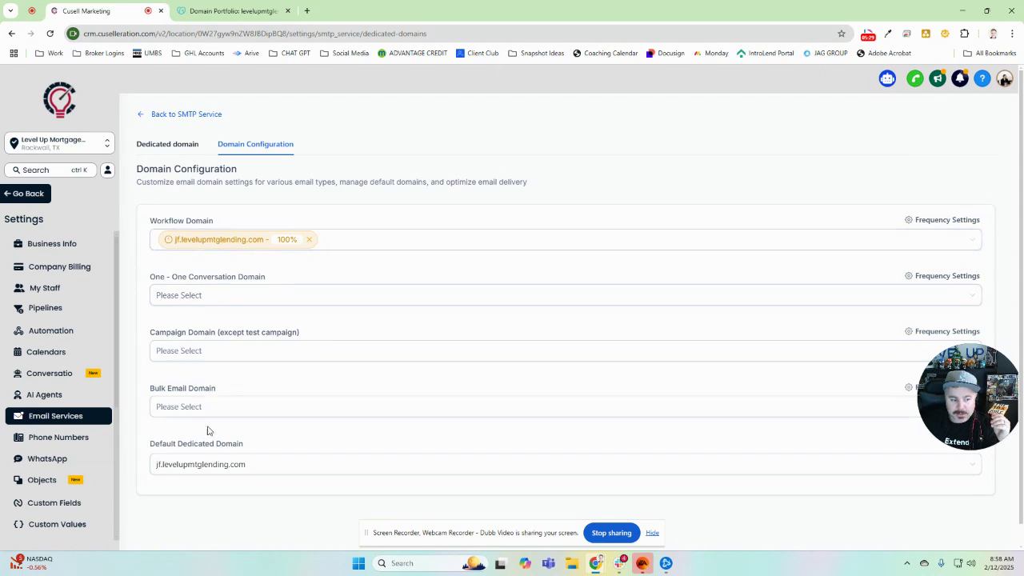
{"action": "left_click", "coordinate": [566, 295]}
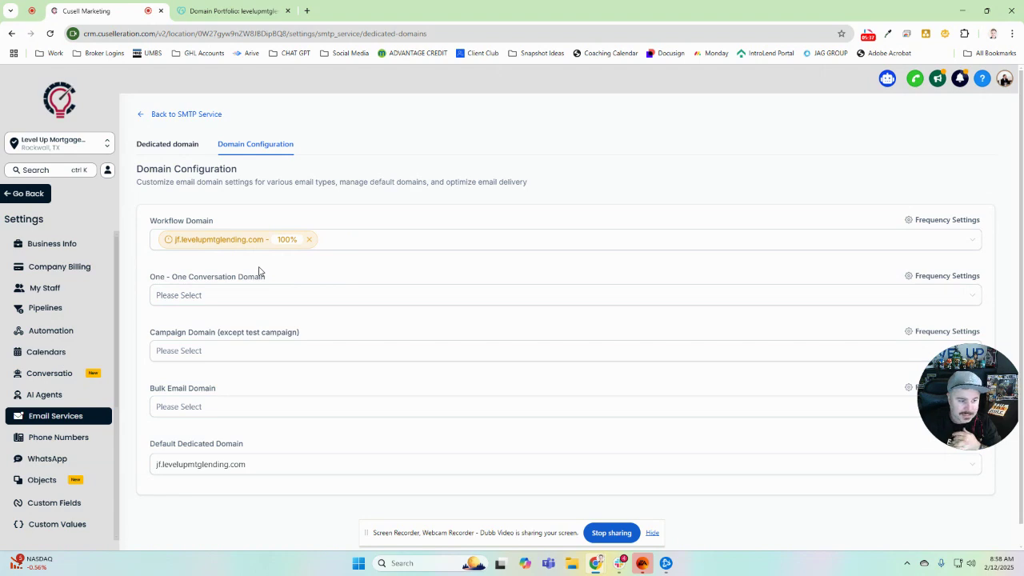
{"action": "double_click", "coordinate": [170, 443]}
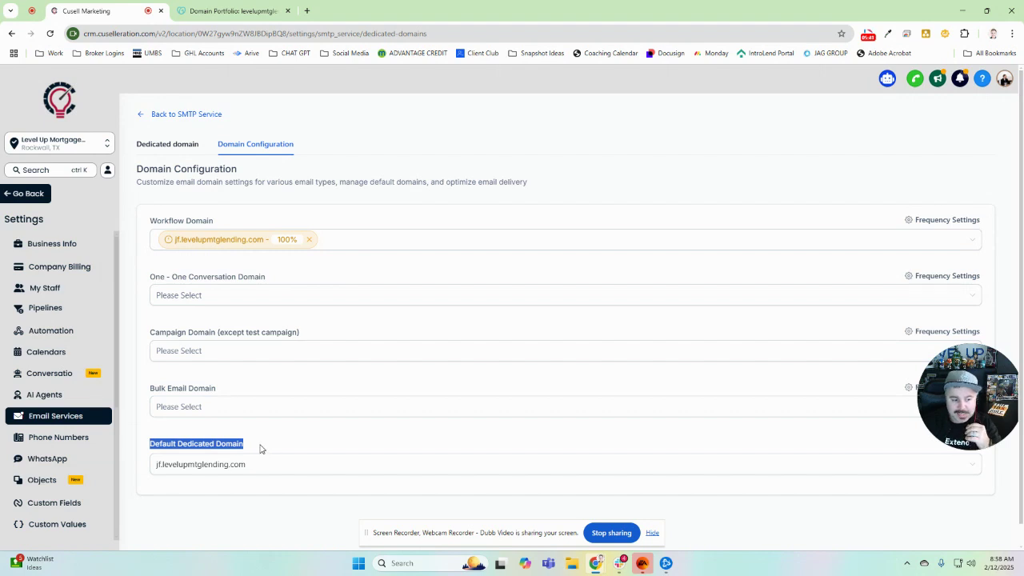
{"action": "left_click", "coordinate": [278, 464]}
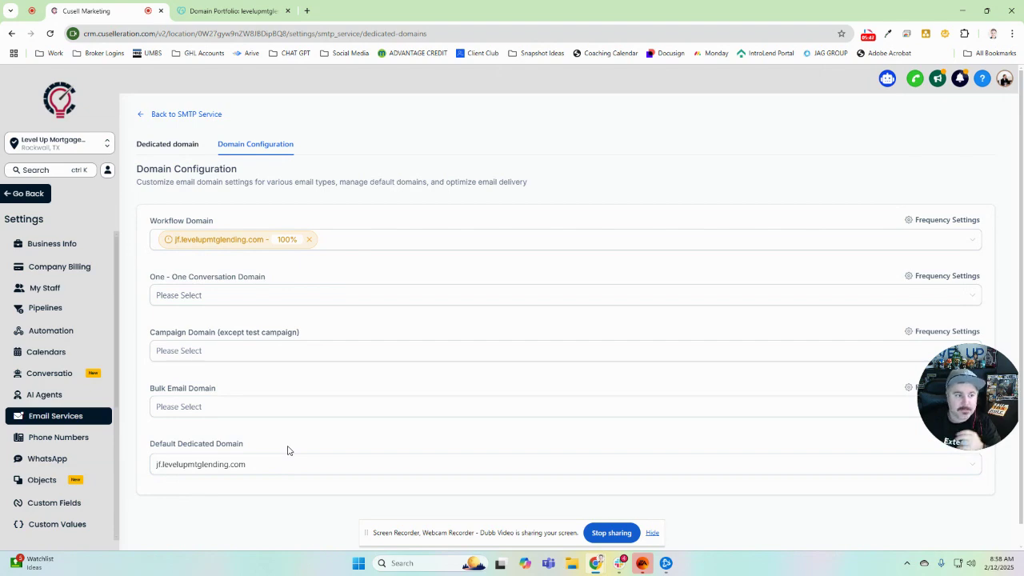
{"action": "left_click", "coordinate": [186, 114]}
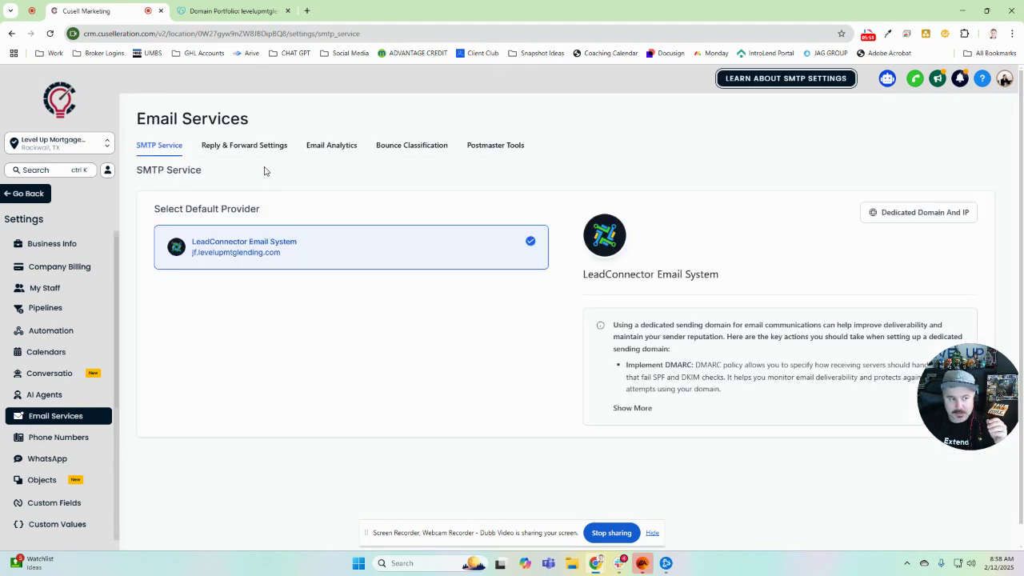
{"action": "mouse_move", "coordinate": [244, 144]}
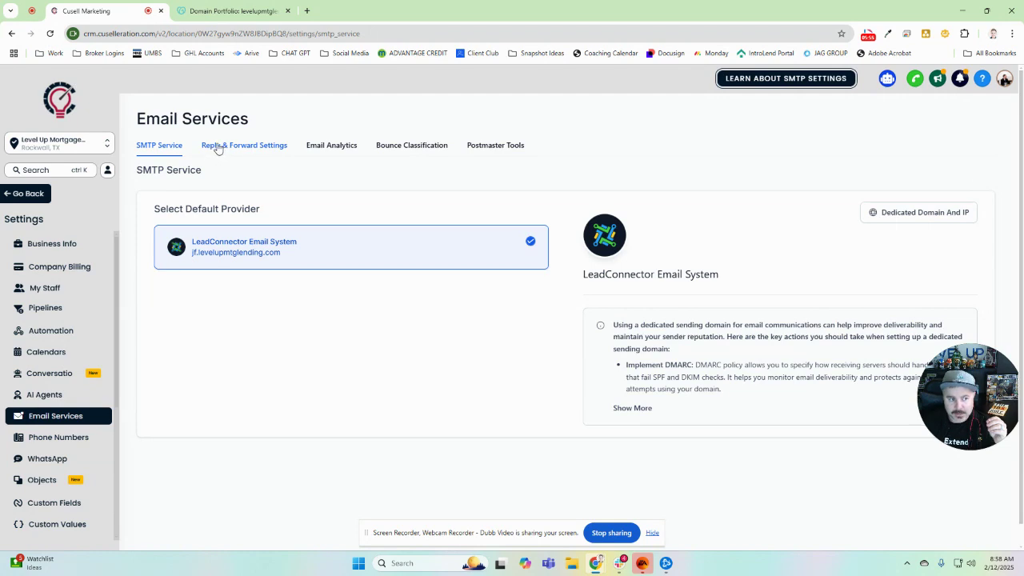
Step: Delete the forwarding address chip, leave Forward to assigned user on, and save forward settings
{"action": "left_click", "coordinate": [244, 145]}
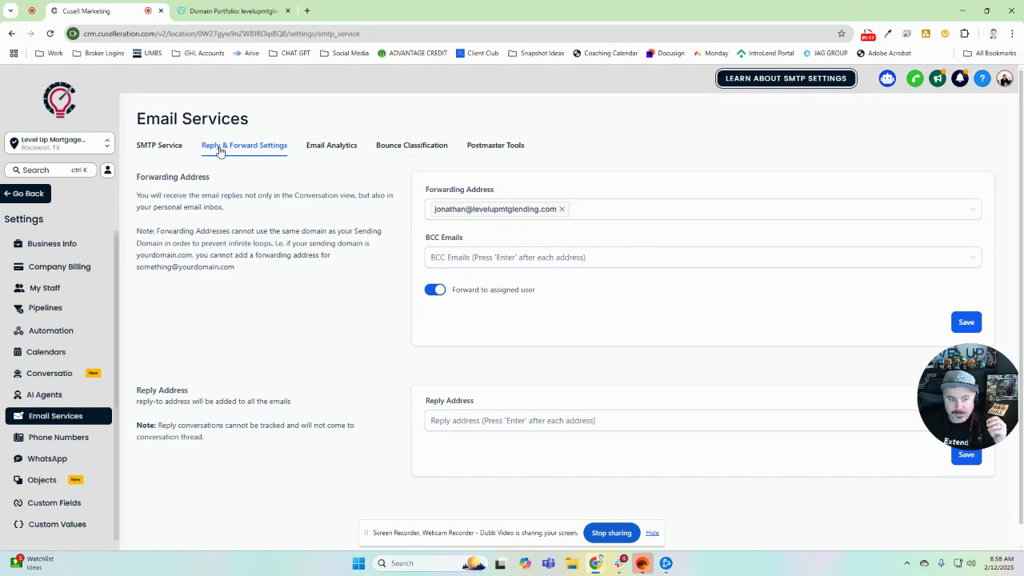
{"action": "double_click", "coordinate": [448, 188]}
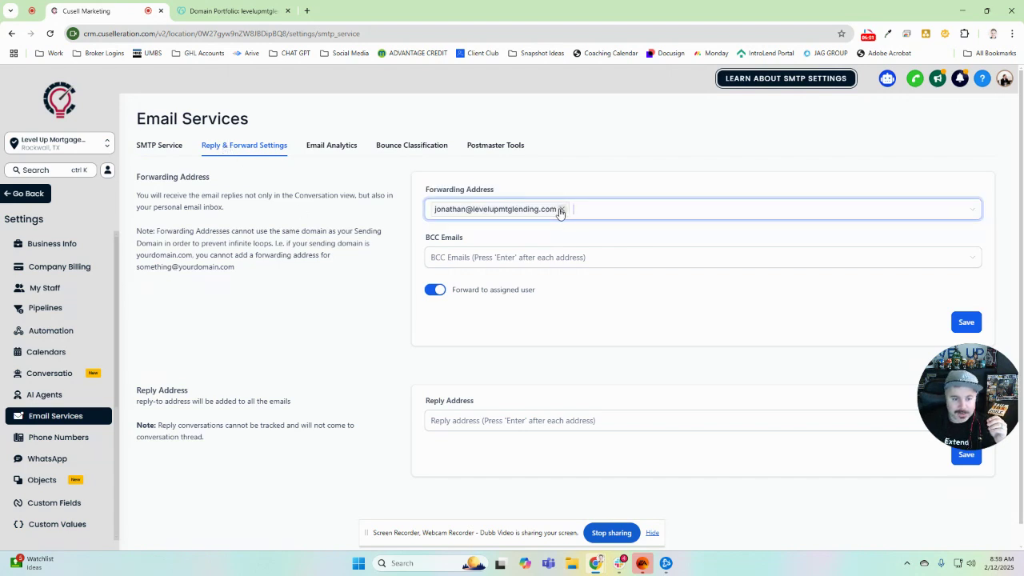
{"action": "left_click", "coordinate": [560, 209]}
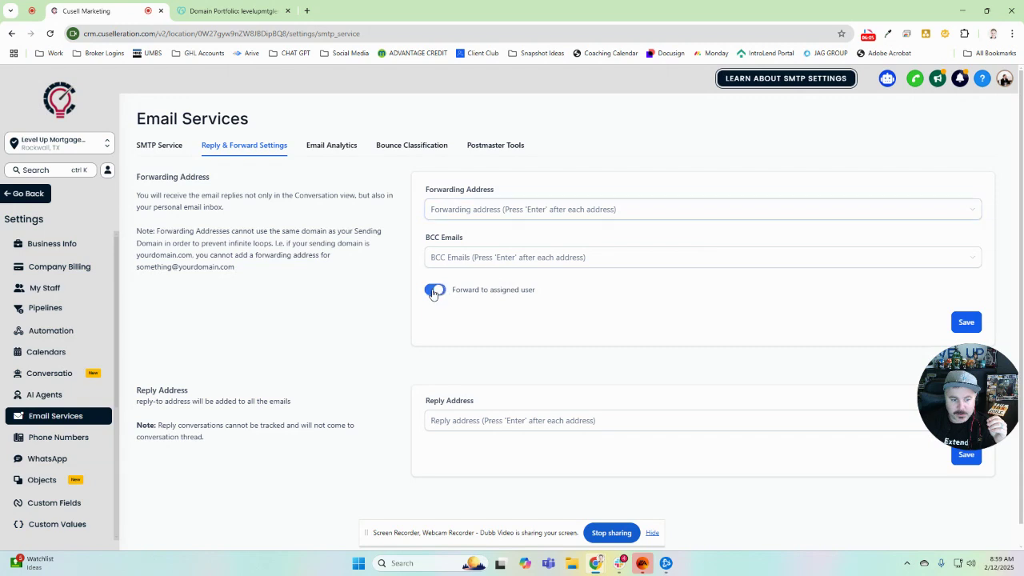
{"action": "left_click", "coordinate": [435, 289]}
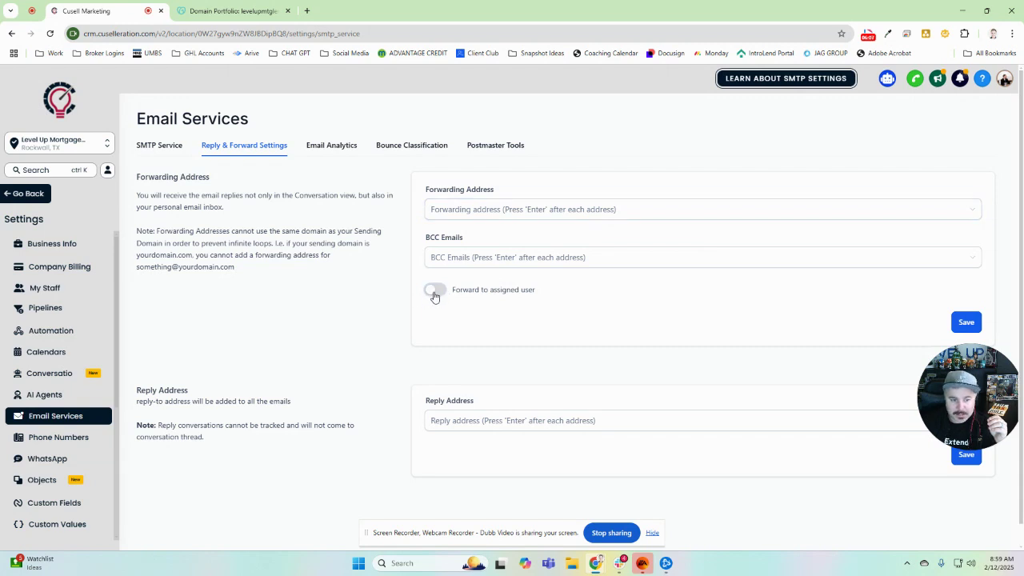
{"action": "left_click", "coordinate": [435, 289]}
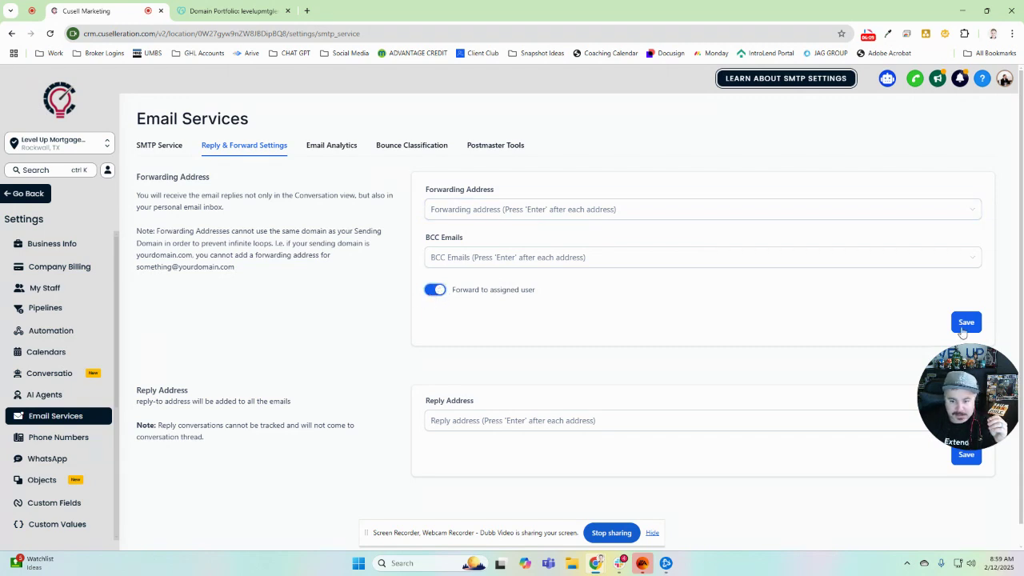
{"action": "left_click", "coordinate": [965, 321]}
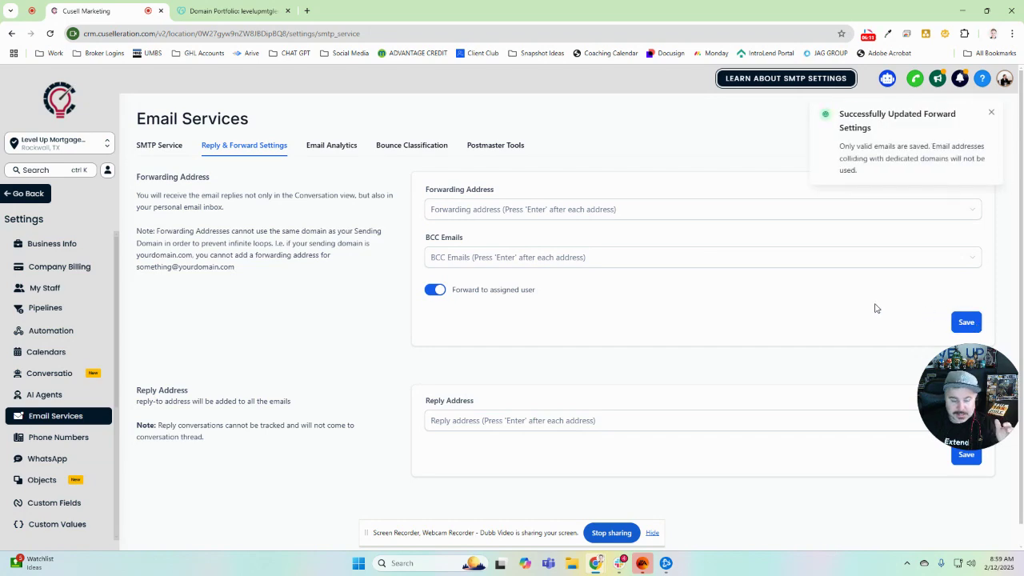
{"action": "mouse_move", "coordinate": [700, 312]}
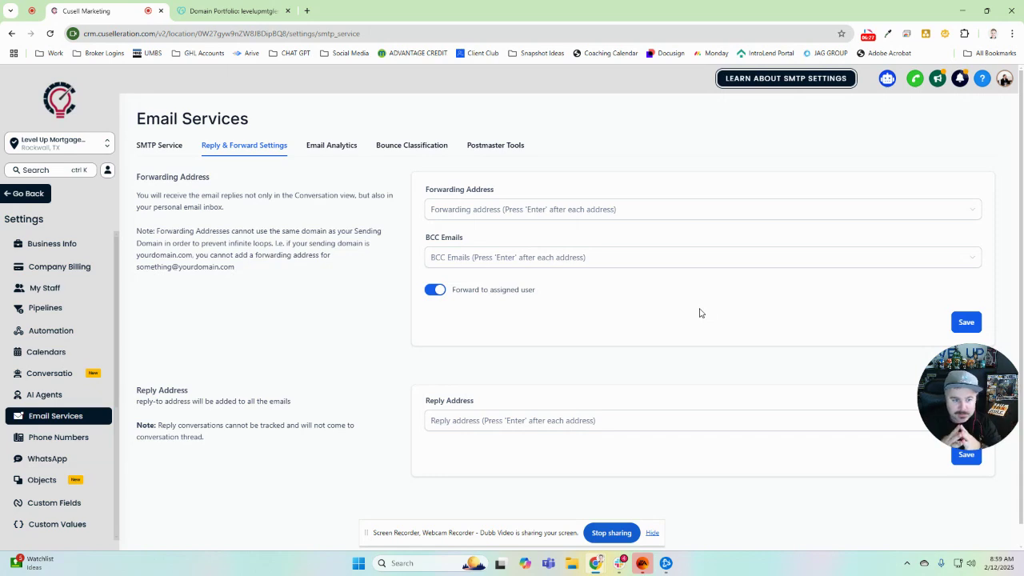
{"action": "mouse_move", "coordinate": [183, 122]}
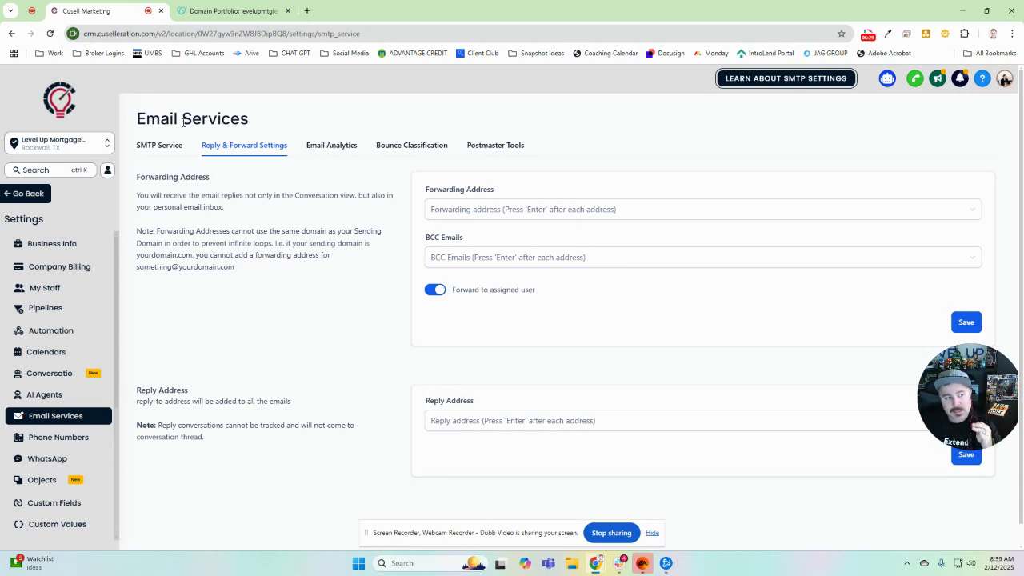
{"action": "left_click", "coordinate": [159, 145]}
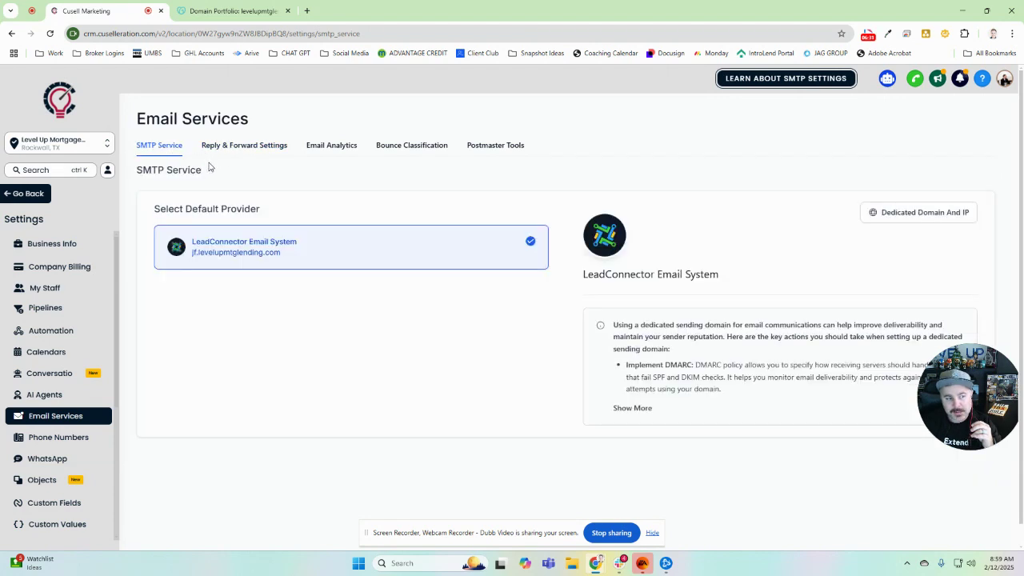
{"action": "left_click", "coordinate": [244, 145]}
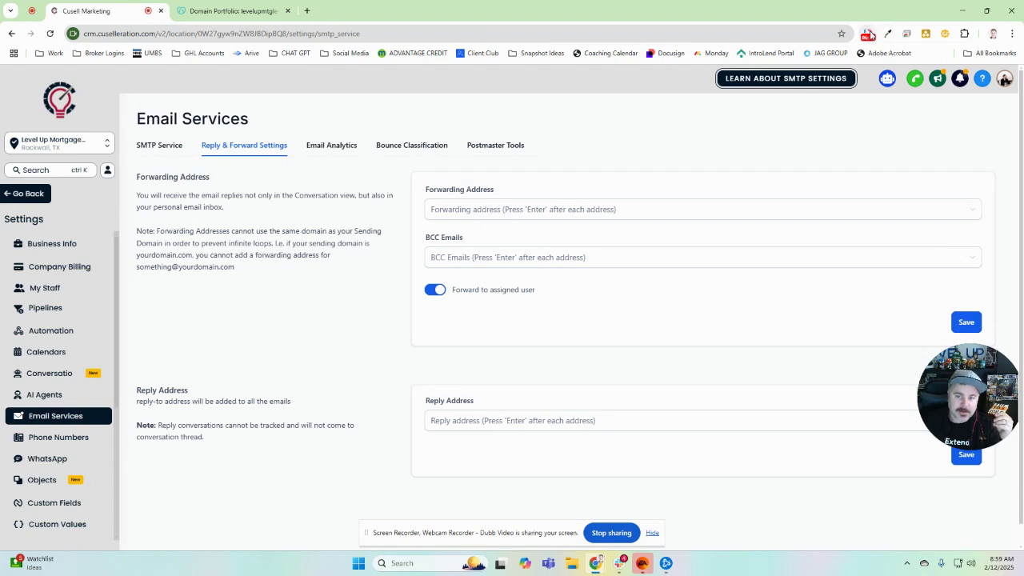
{"action": "left_click", "coordinate": [868, 36]}
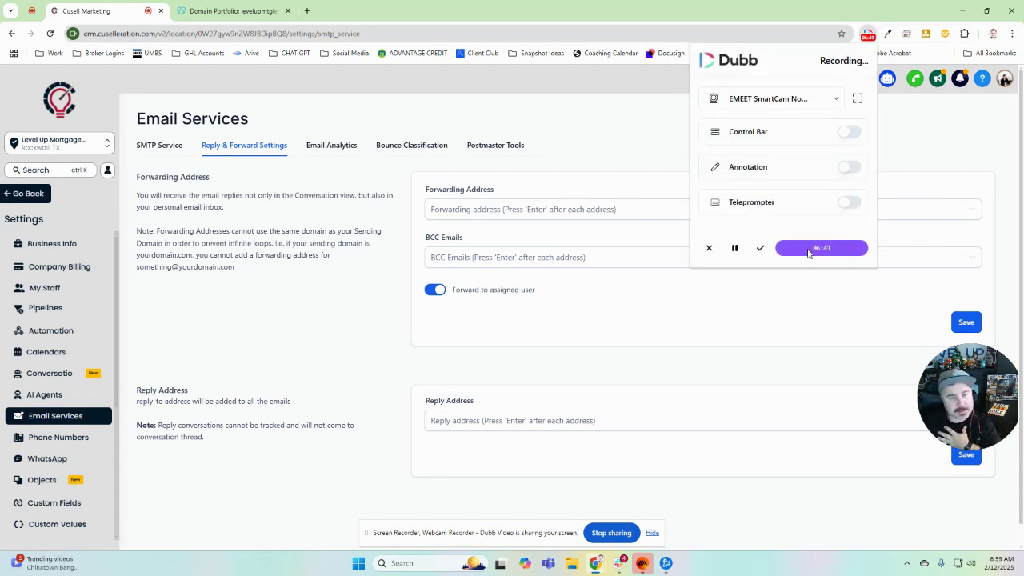